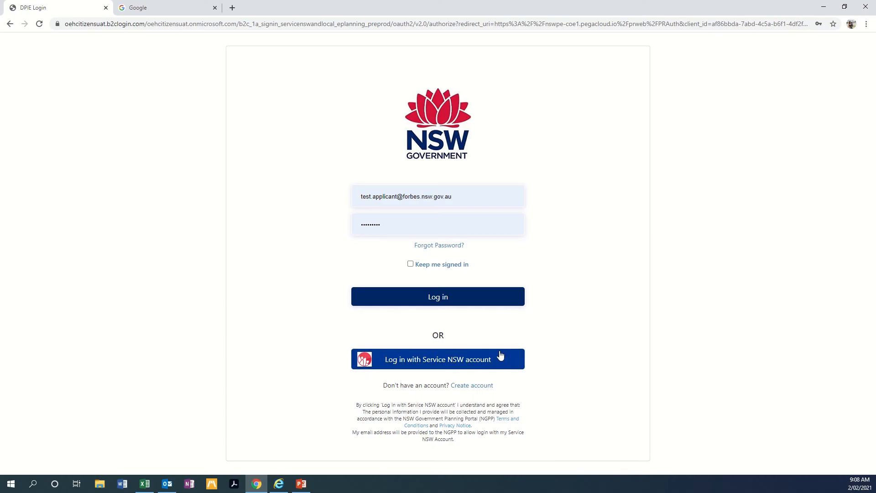
mouse_move(416, 339)
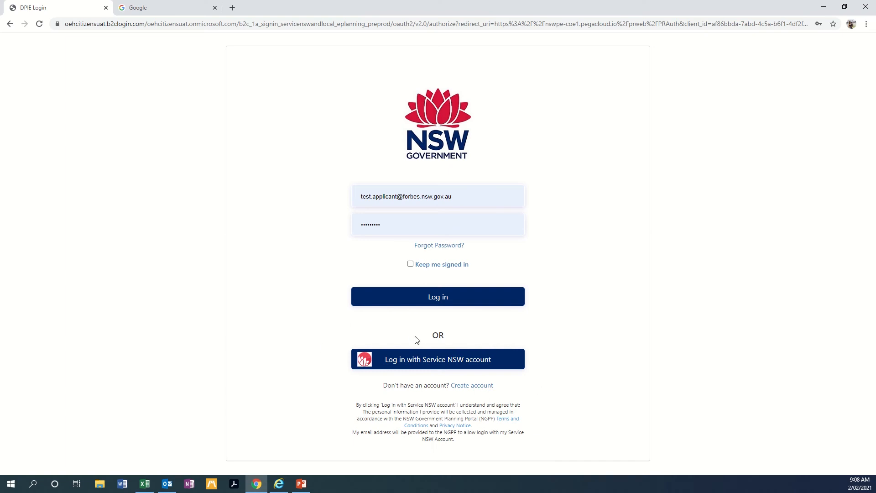
mouse_move(441, 257)
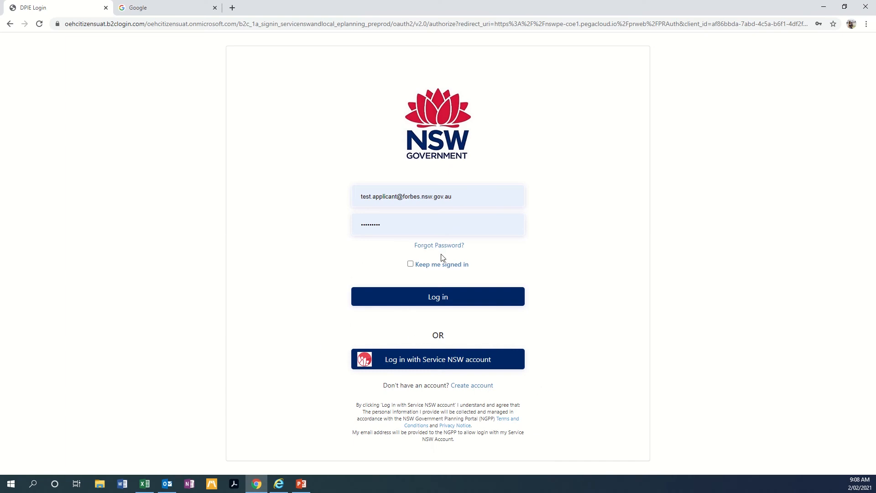
mouse_move(397, 284)
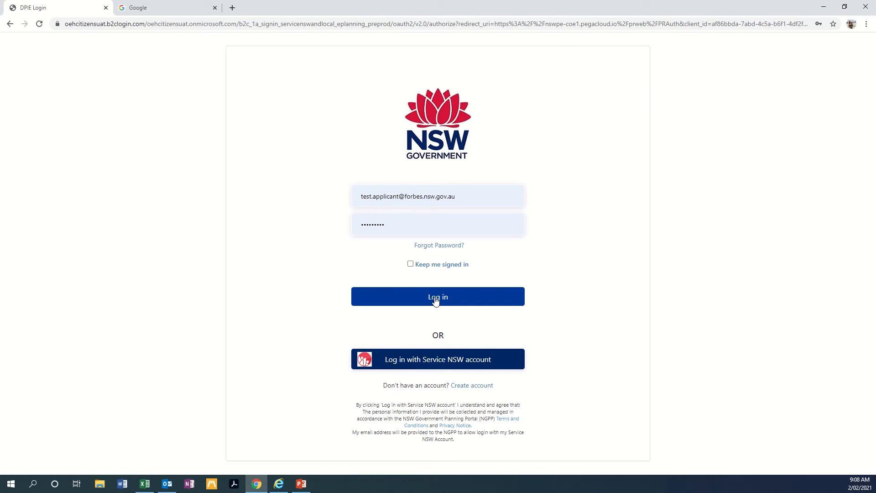
Step: Submit the test account email and password to sign in to the portal
click(437, 297)
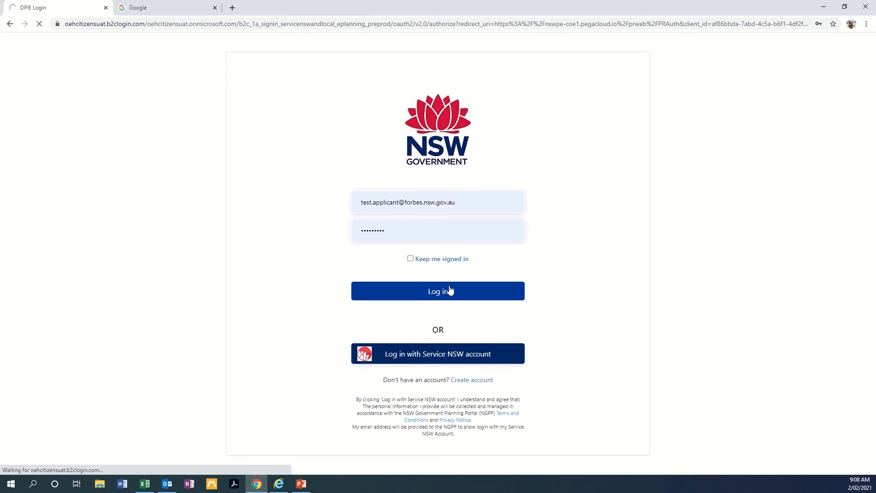
click(438, 291)
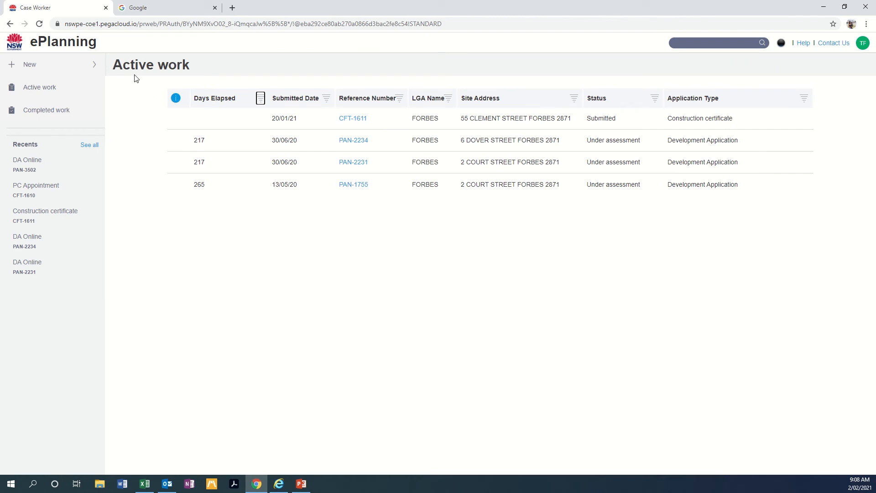
mouse_move(206, 241)
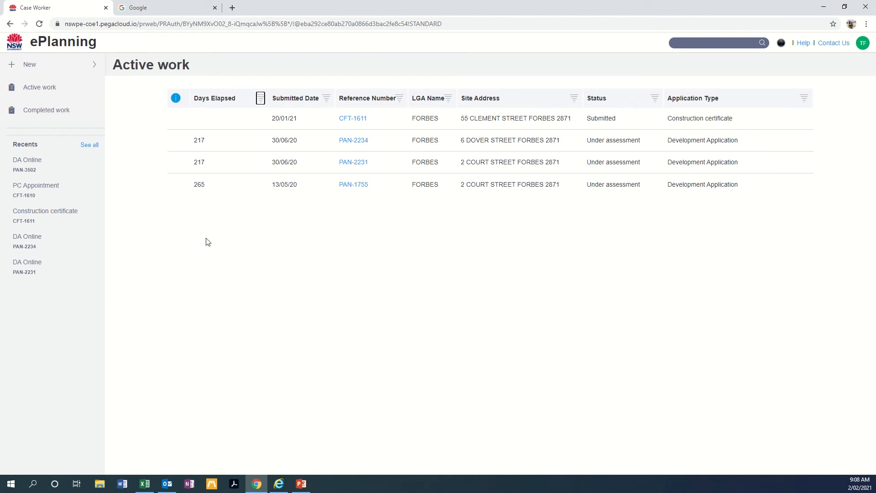
mouse_move(600, 124)
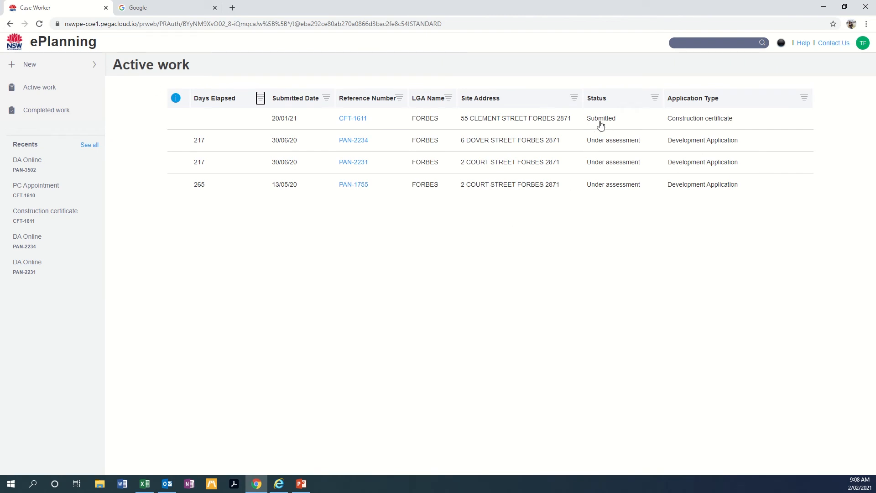
mouse_move(637, 145)
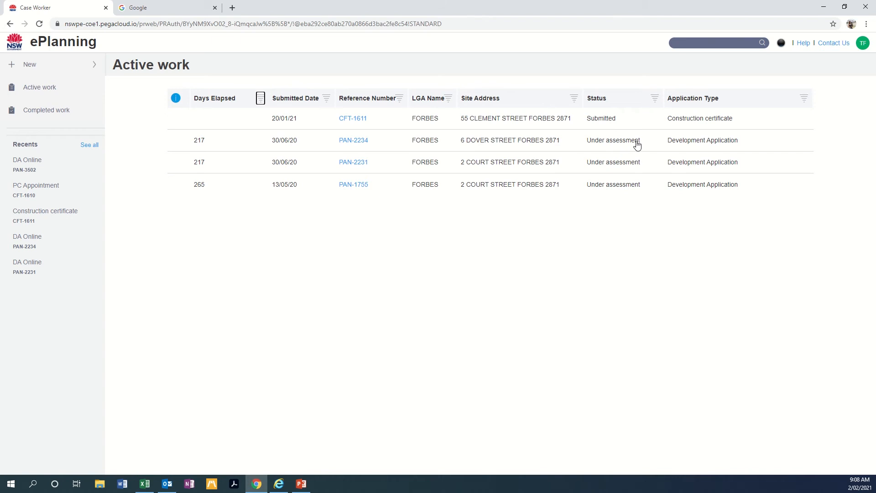
mouse_move(705, 149)
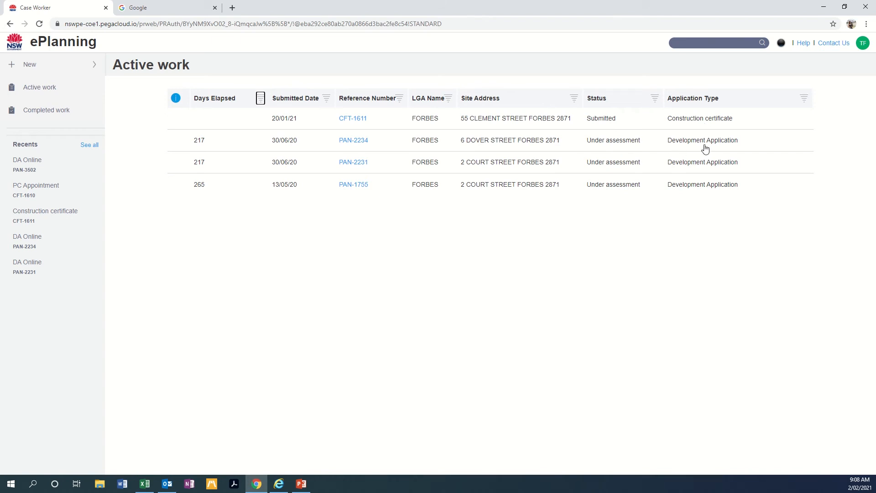
mouse_move(354, 140)
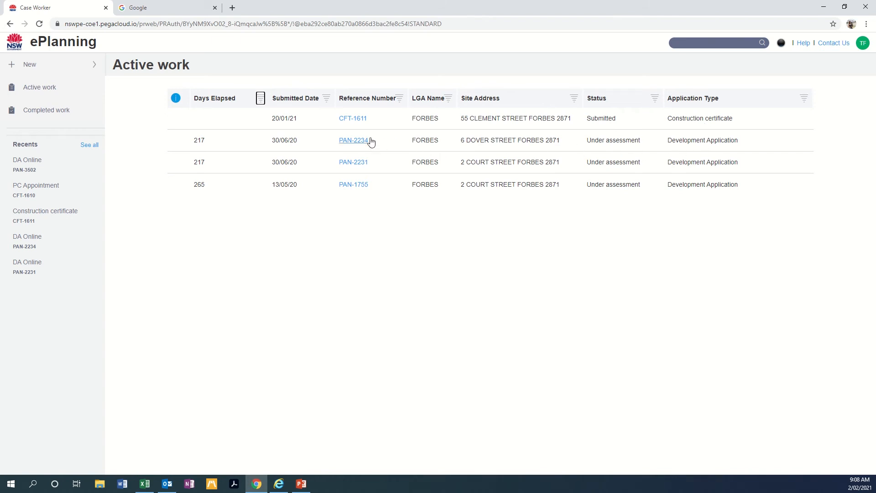
mouse_move(329, 122)
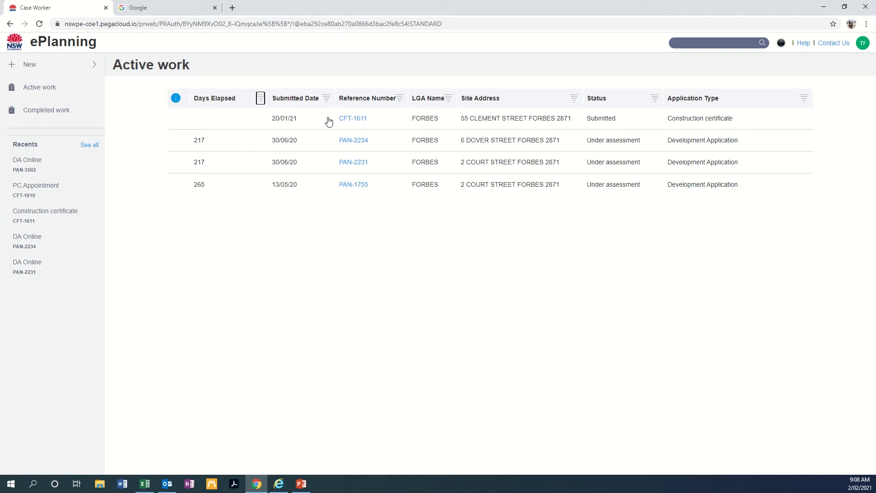
mouse_move(43, 141)
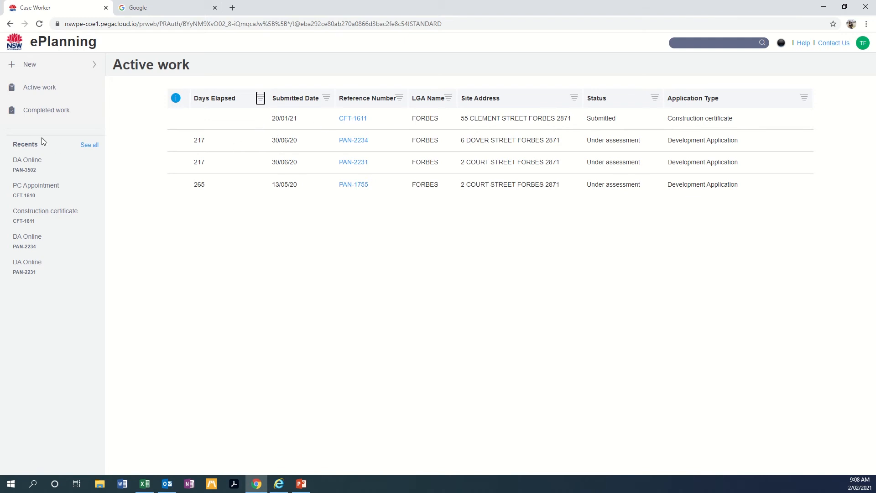
Step: Show the Completed work list of determined and cancelled applications
click(45, 109)
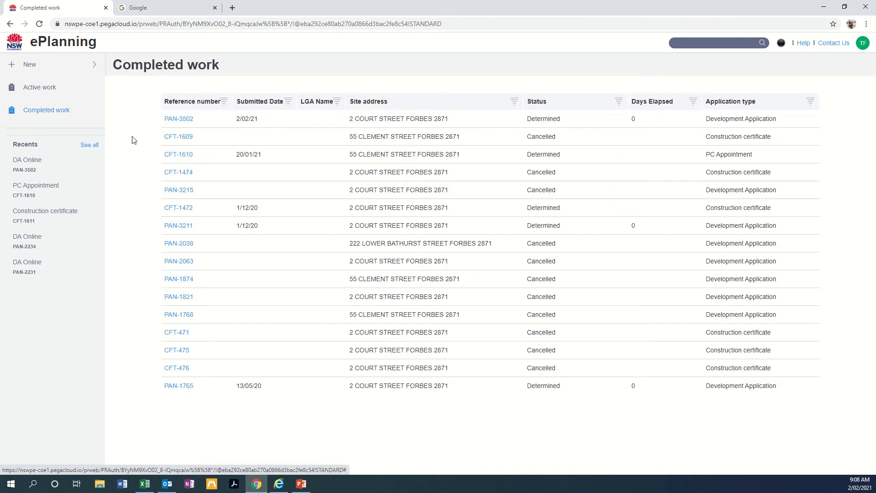
mouse_move(84, 161)
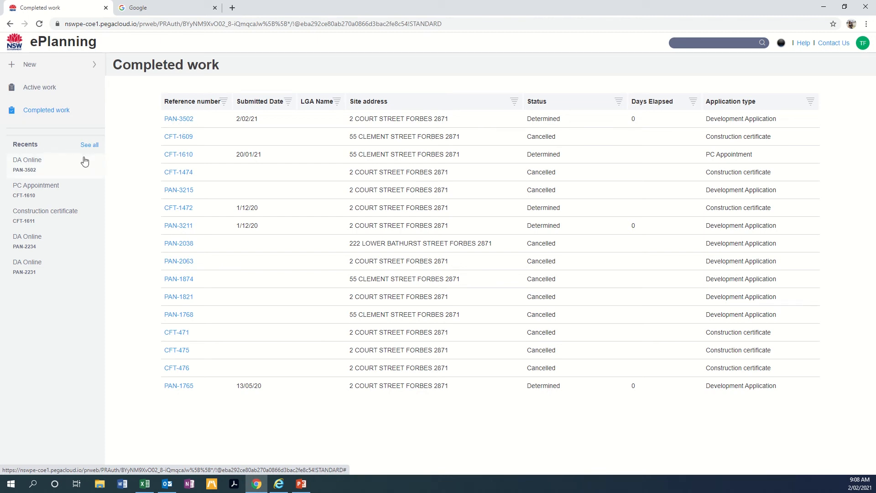
mouse_move(55, 162)
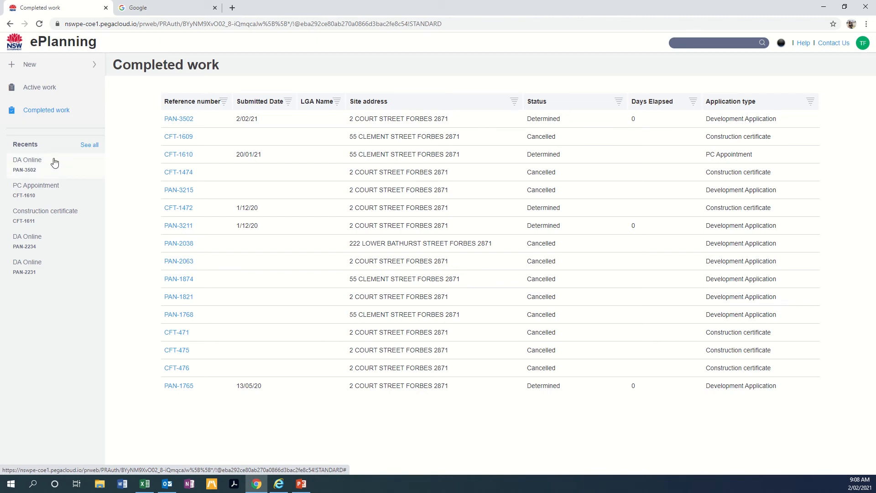
mouse_move(346, 124)
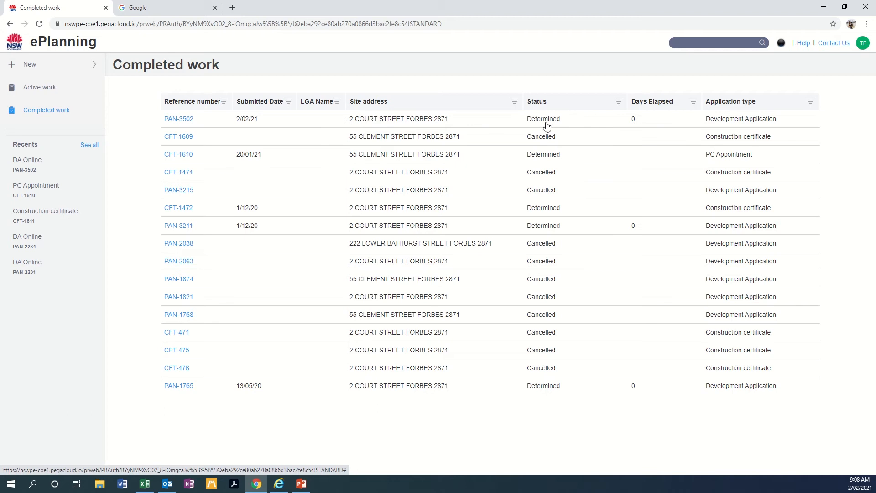
mouse_move(179, 119)
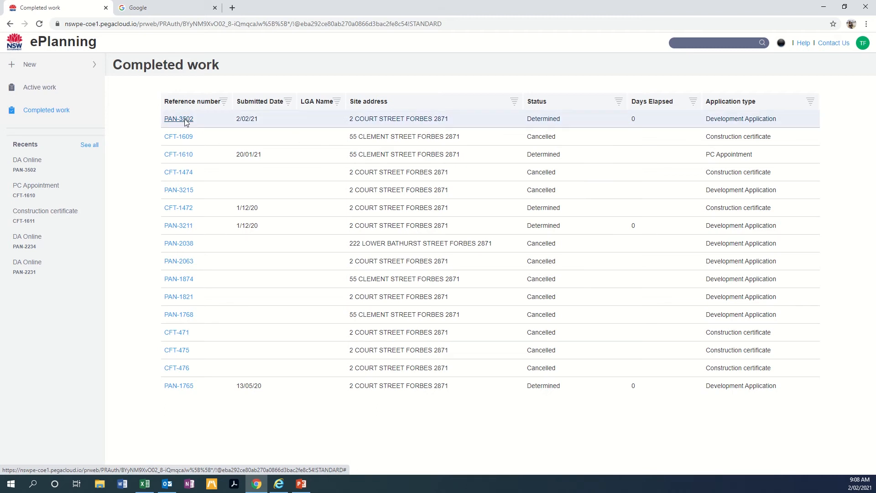
Step: Open determined application PAN-3502 from the Completed work table to view its details
click(178, 118)
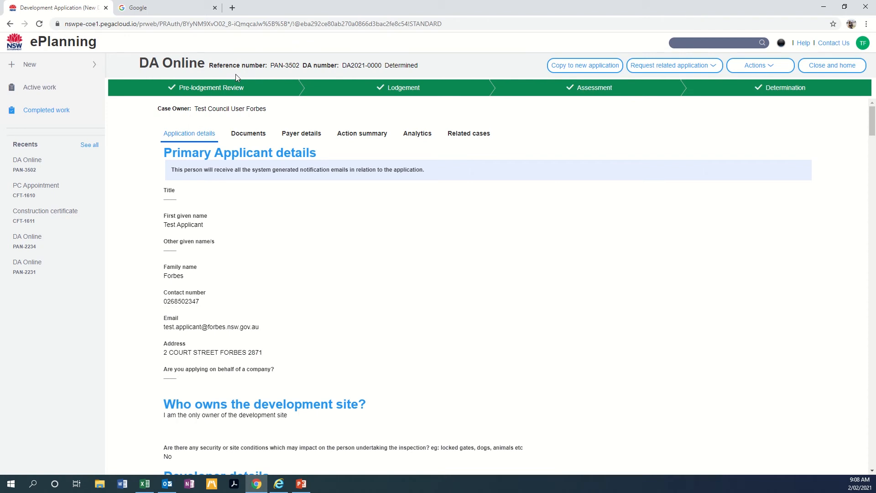
mouse_move(364, 67)
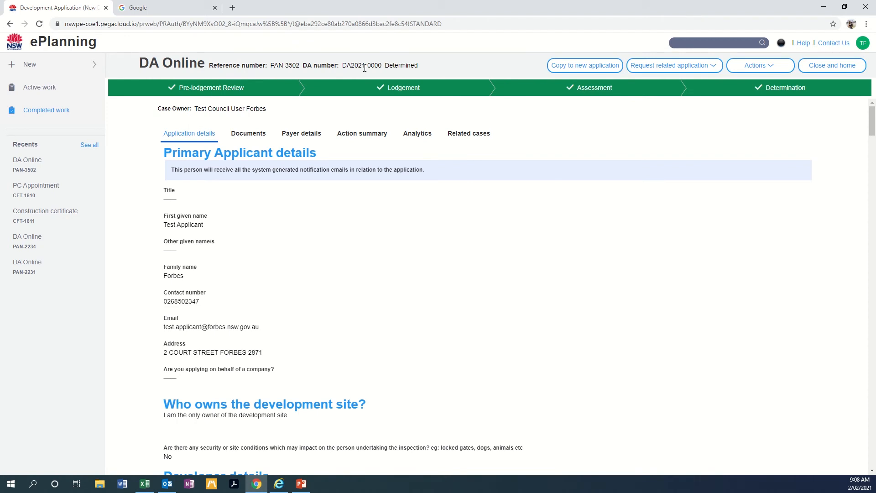
mouse_move(196, 102)
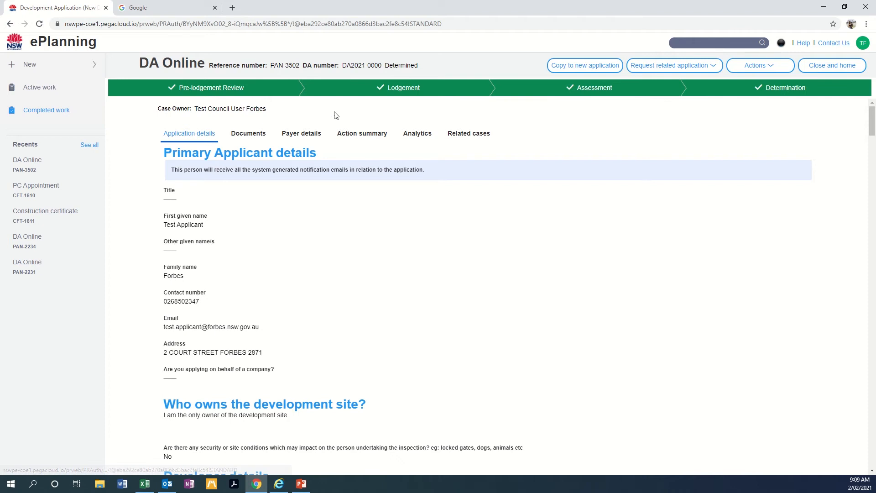
mouse_move(453, 116)
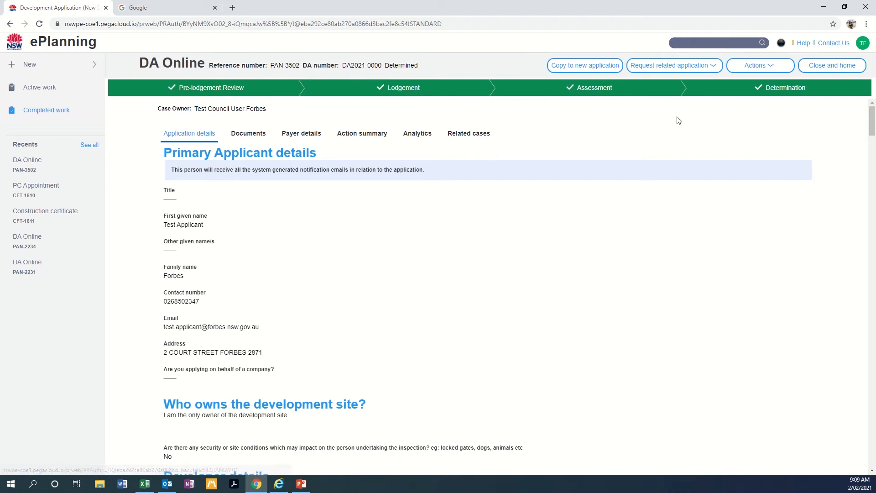
mouse_move(786, 87)
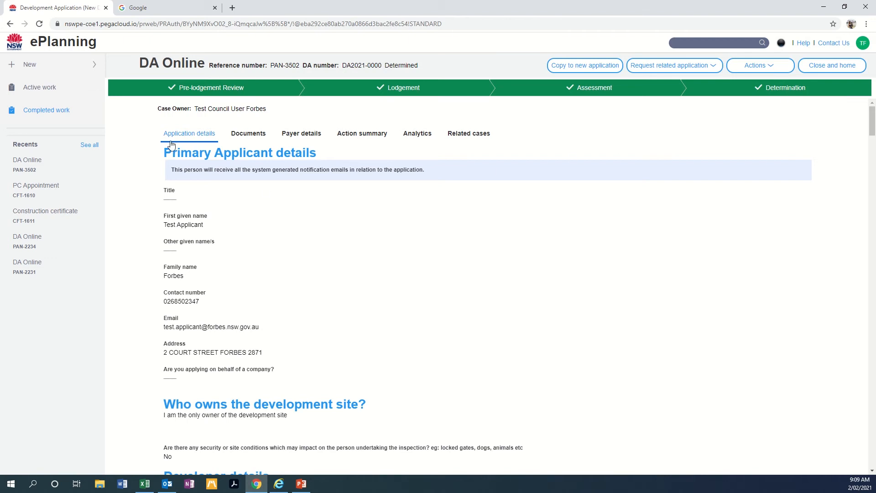
mouse_move(449, 144)
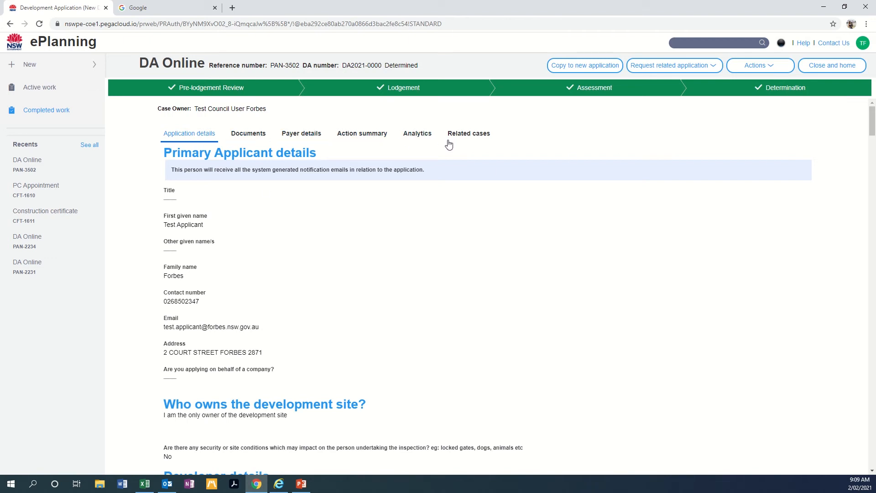
mouse_move(188, 133)
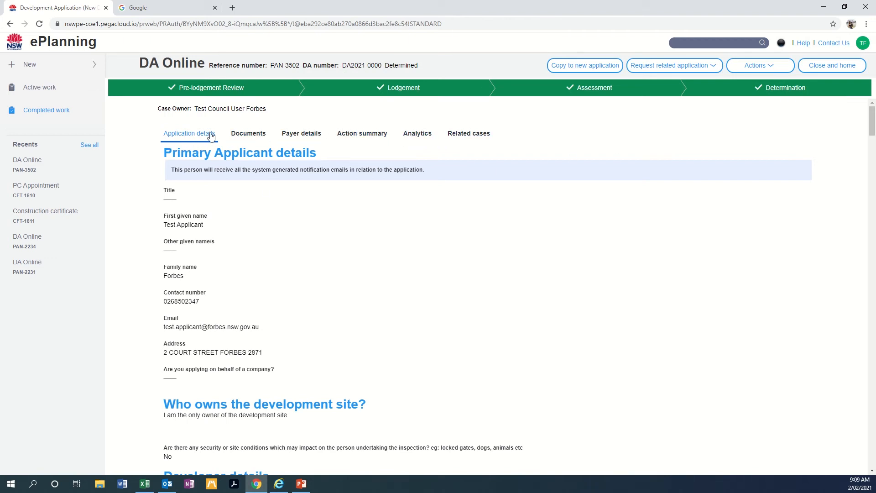
scroll(down, 3)
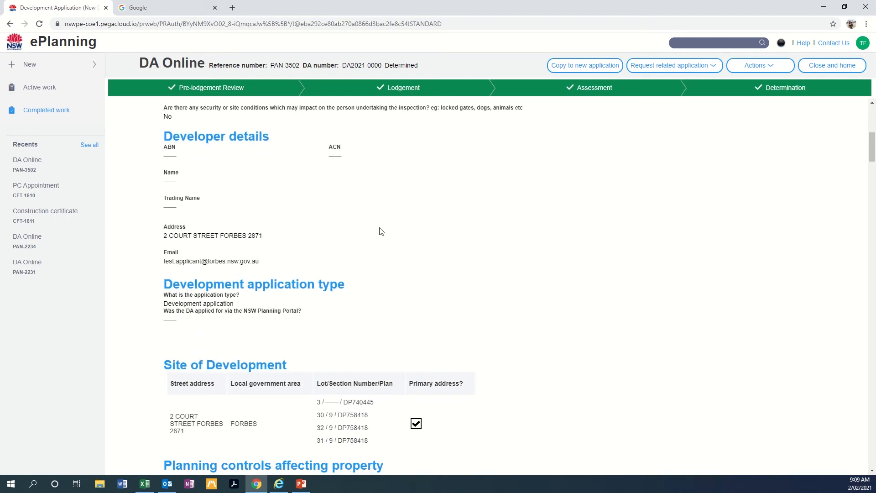
scroll(down, 3)
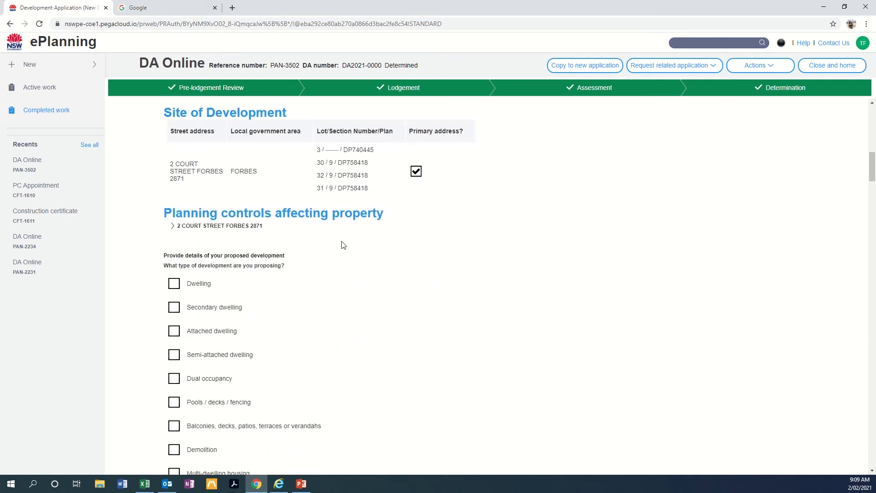
scroll(down, 3)
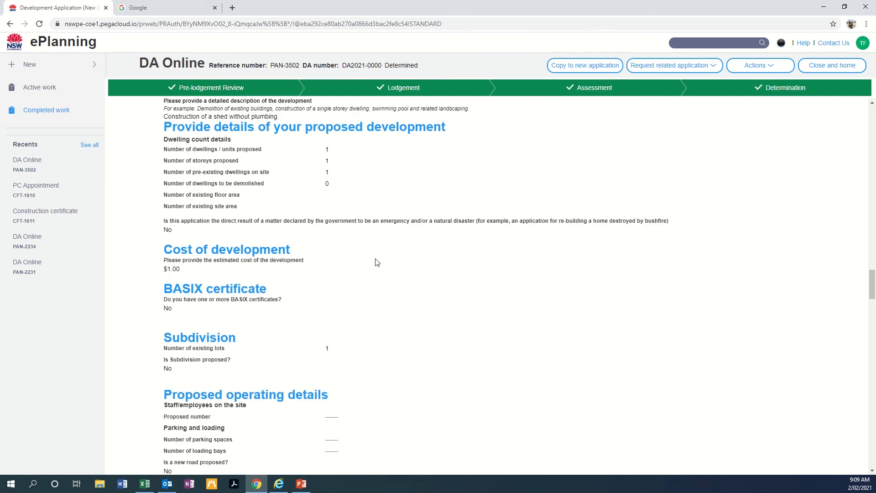
scroll(down, 3)
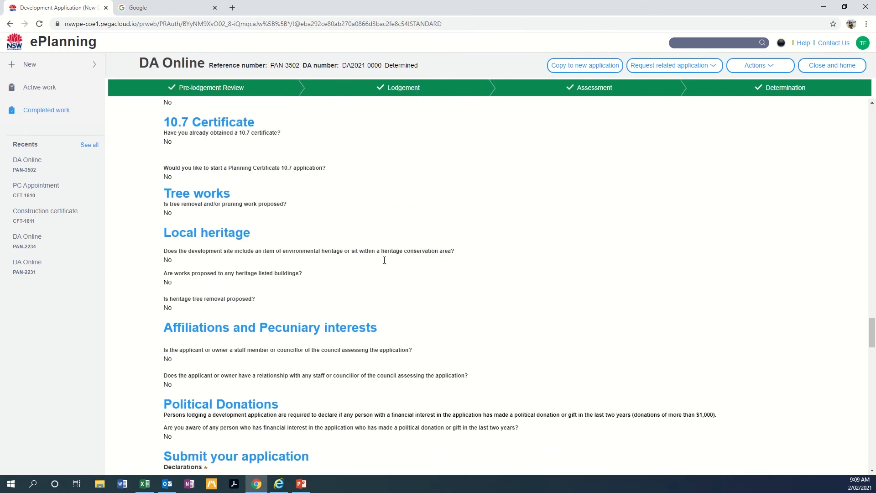
scroll(up, 3)
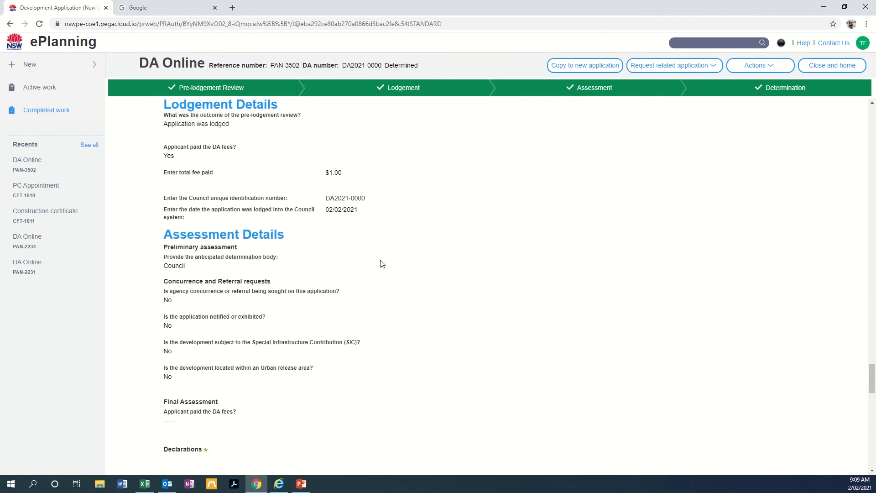
mouse_move(224, 132)
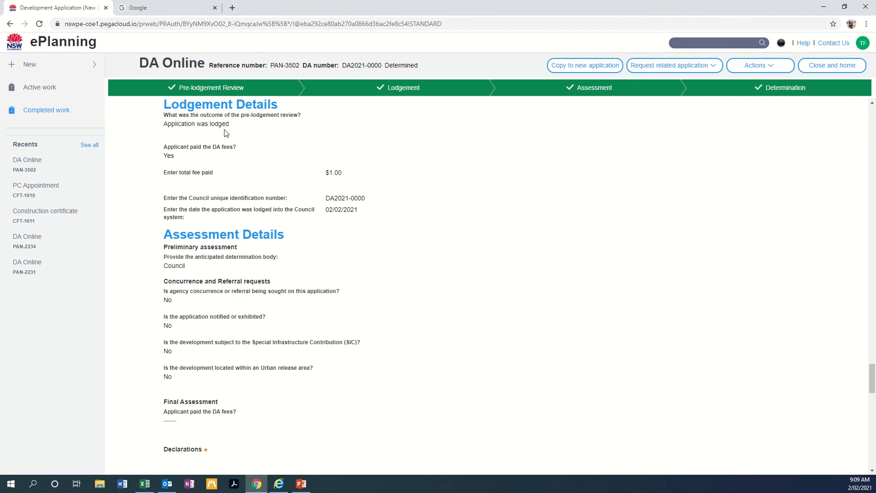
scroll(down, 3)
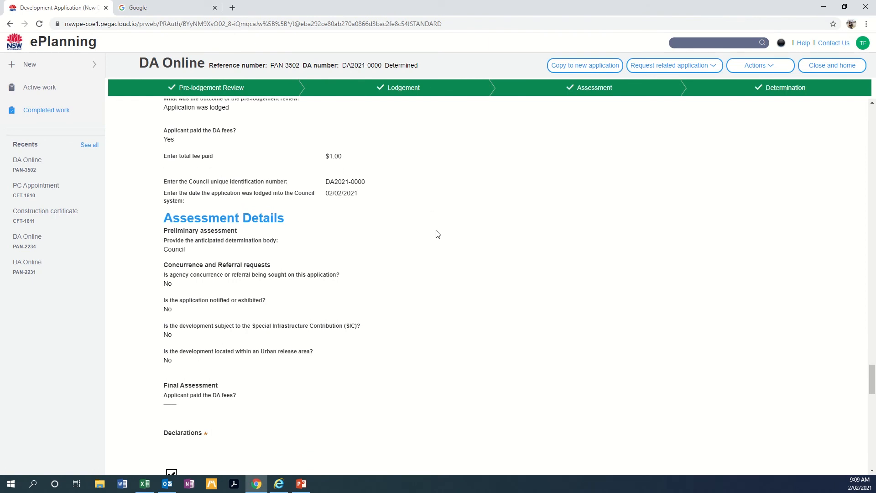
scroll(down, 3)
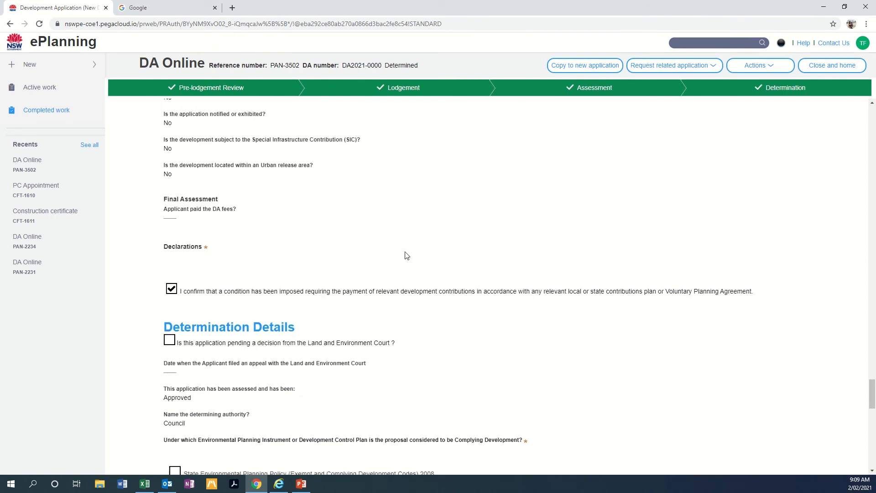
scroll(down, 3)
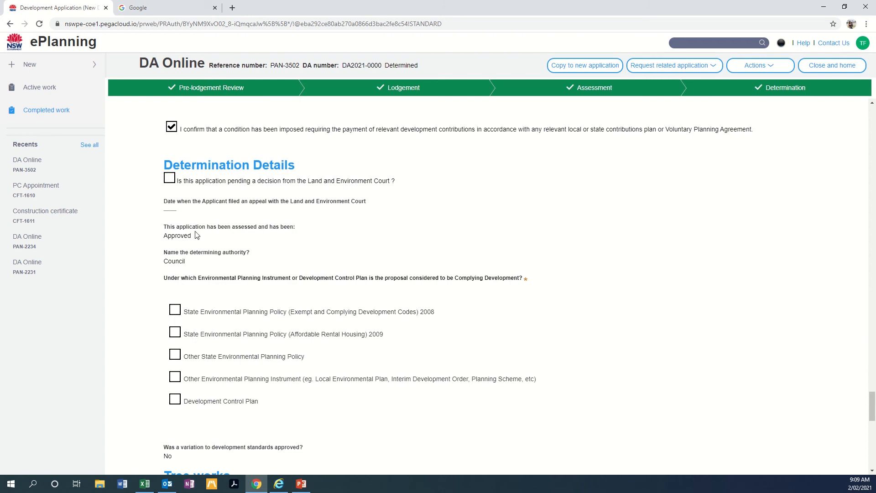
double_click(177, 235)
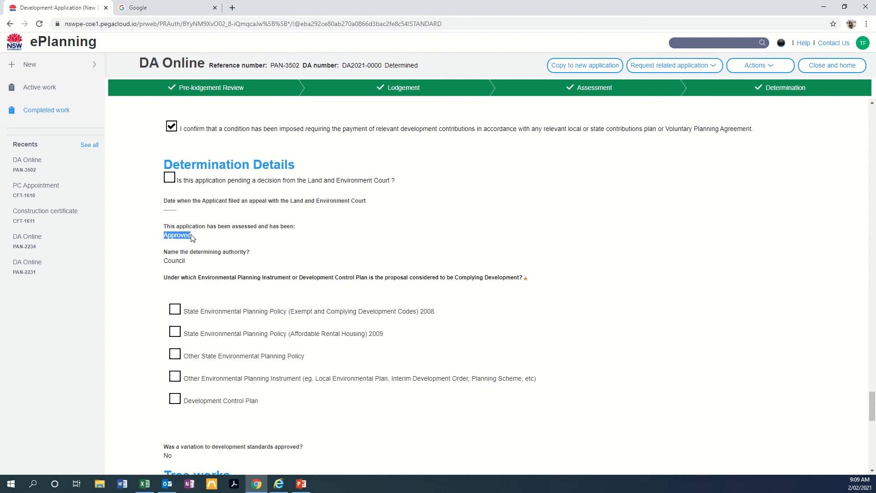
mouse_move(478, 219)
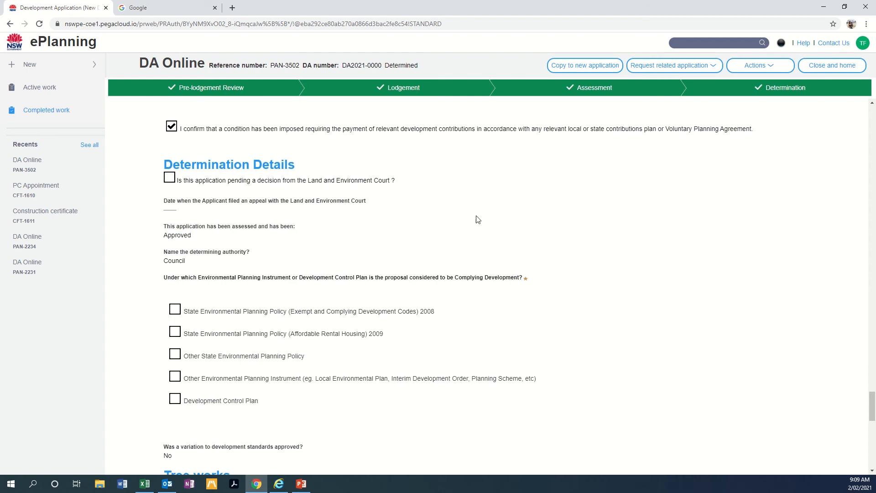
scroll(down, 3)
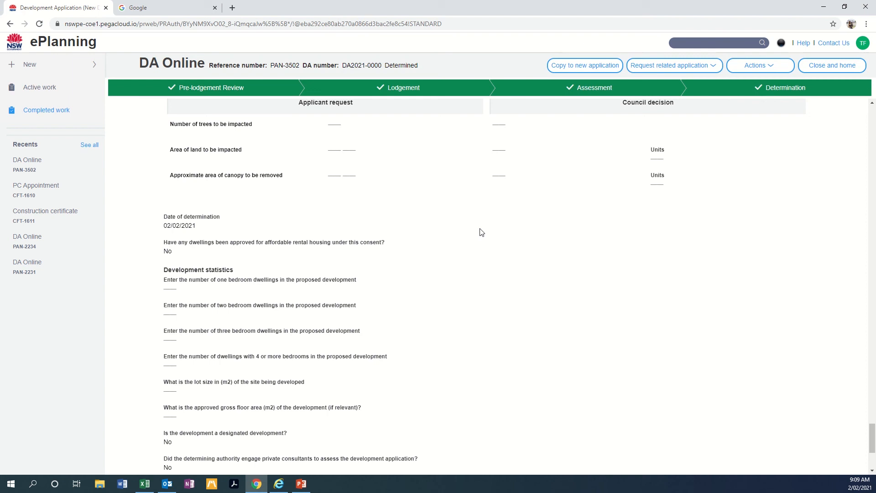
scroll(up, 3)
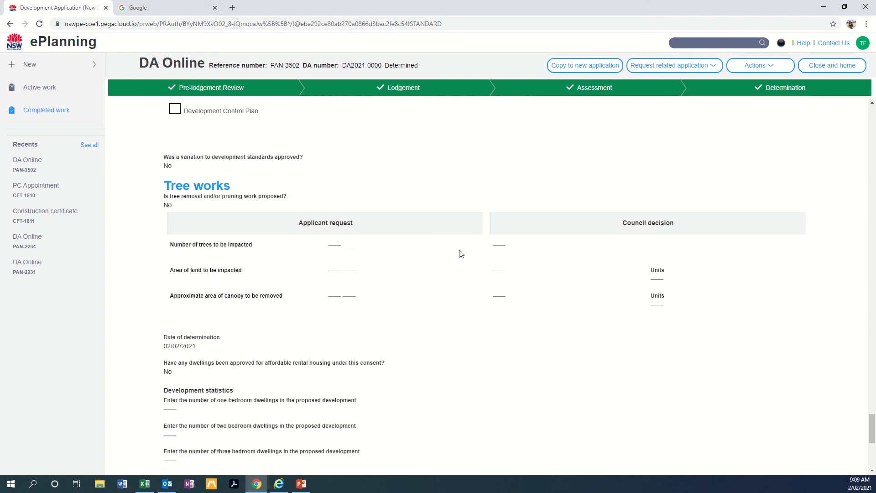
scroll(up, 3)
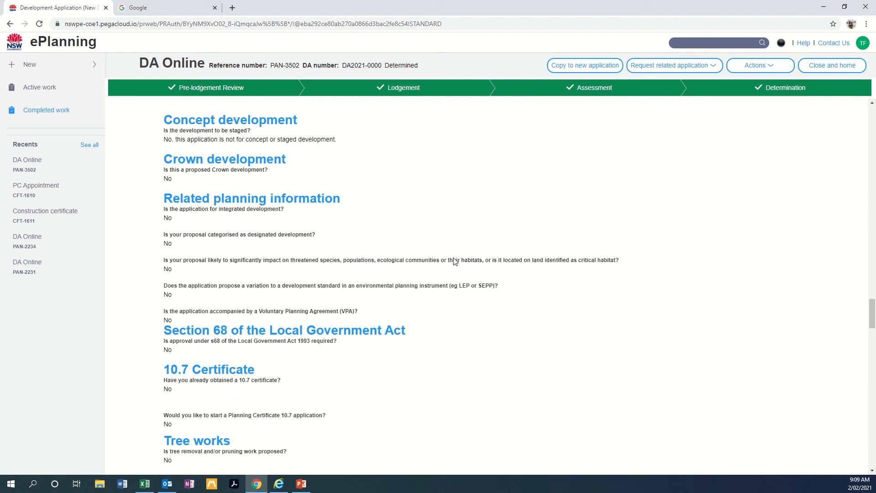
scroll(down, 3)
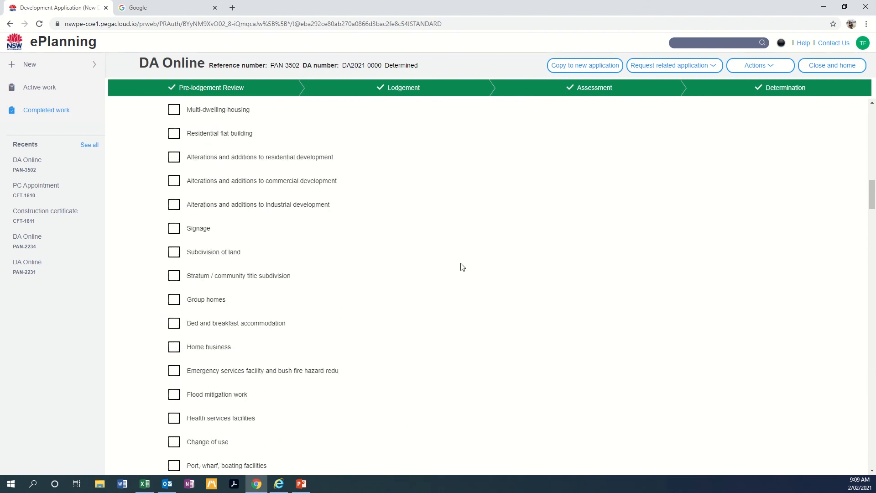
click(189, 133)
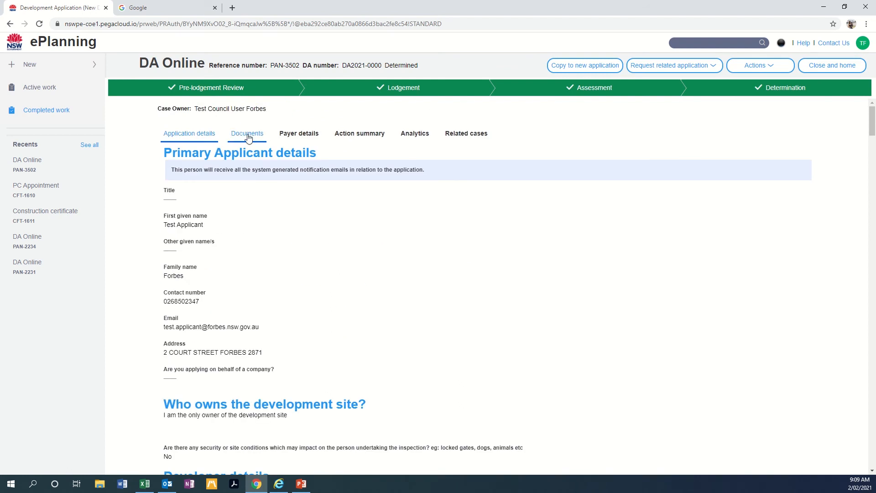
Step: Review PAN-3502's Notice of determination and DA Stamped plans documents, then show payer details
click(246, 132)
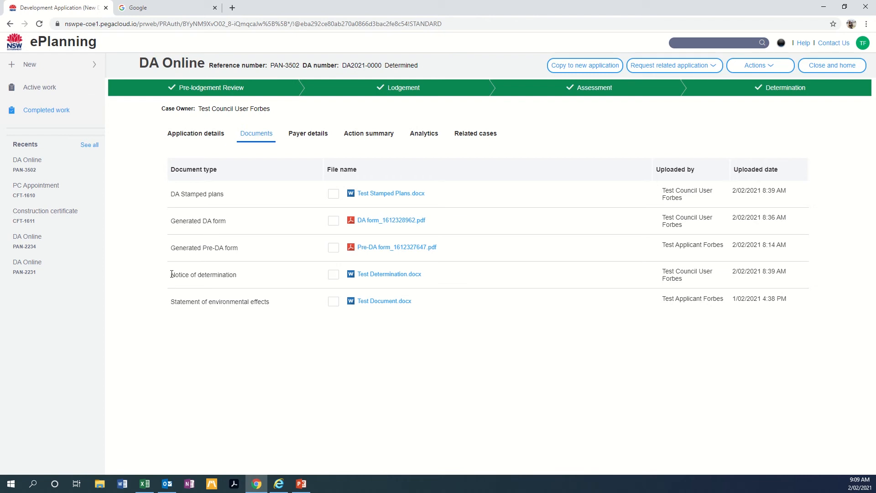
double_click(204, 274)
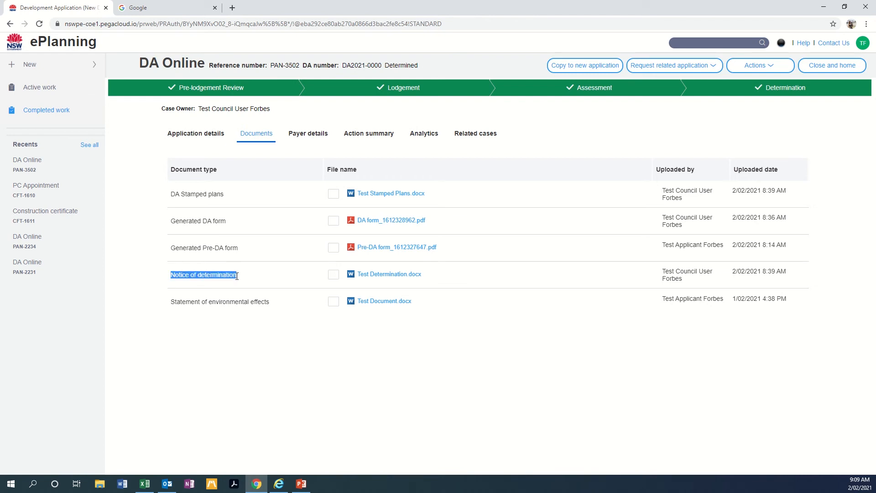
mouse_move(388, 274)
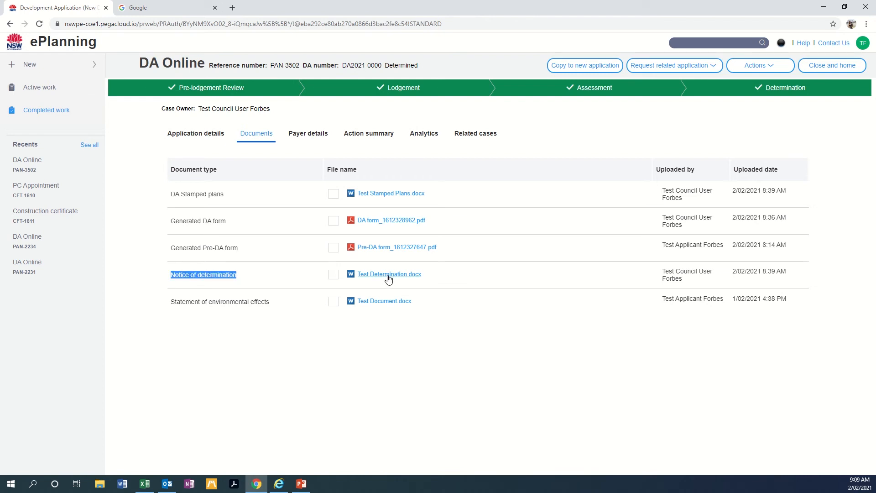
mouse_move(247, 323)
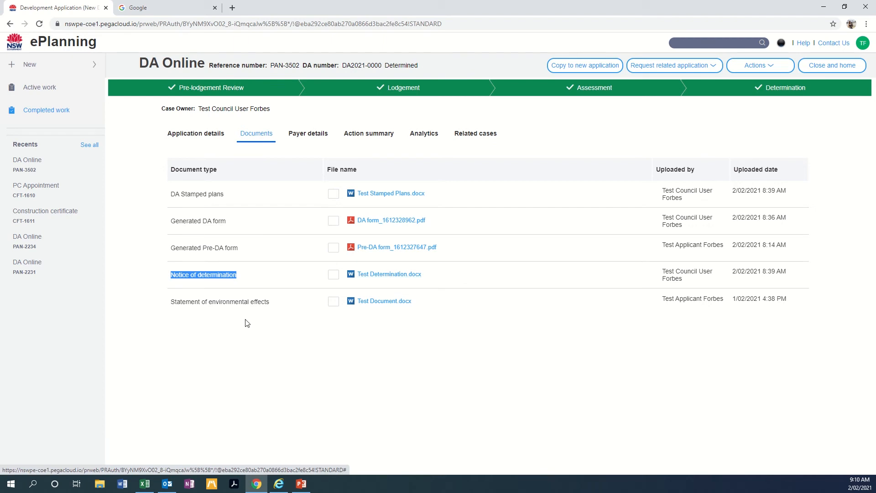
double_click(196, 194)
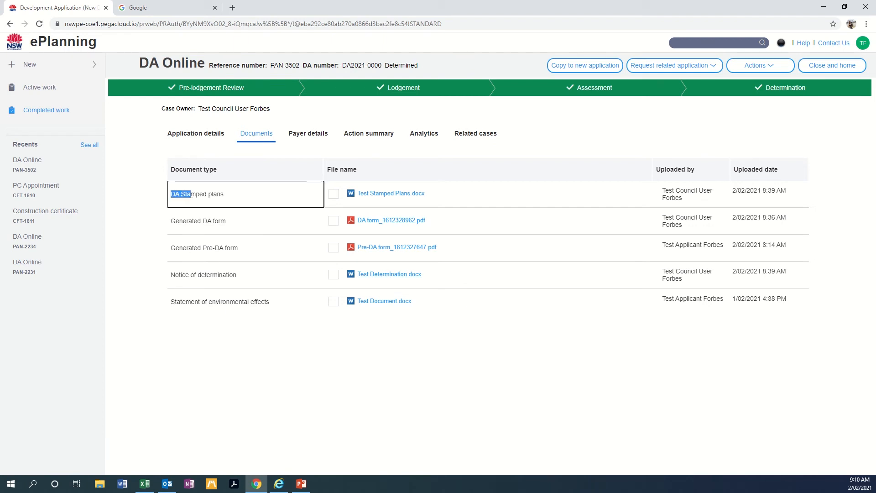
triple_click(197, 194)
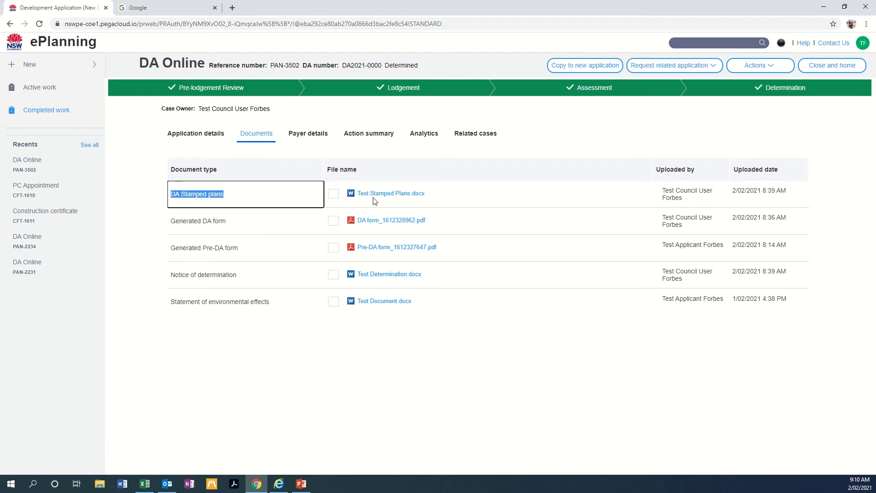
mouse_move(179, 340)
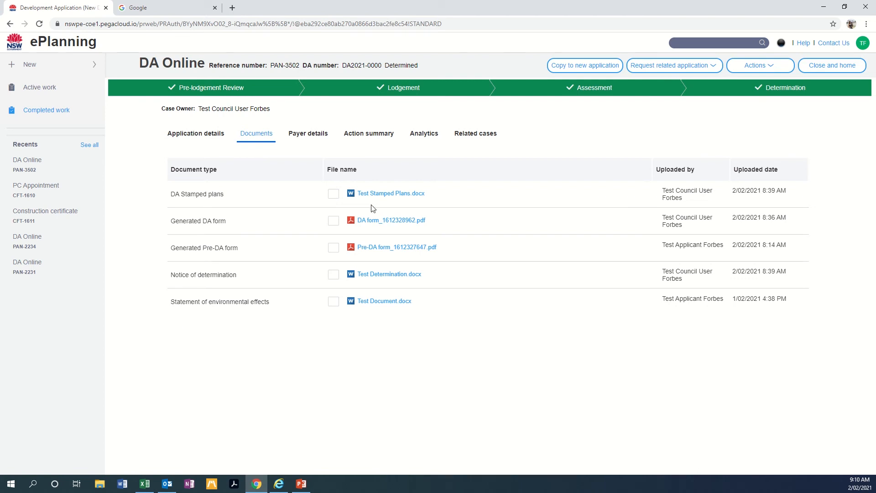
click(308, 132)
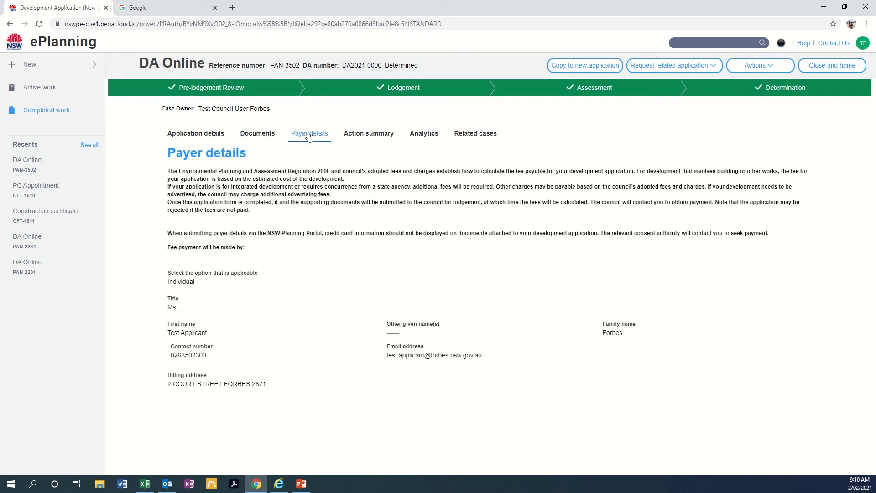
mouse_move(368, 133)
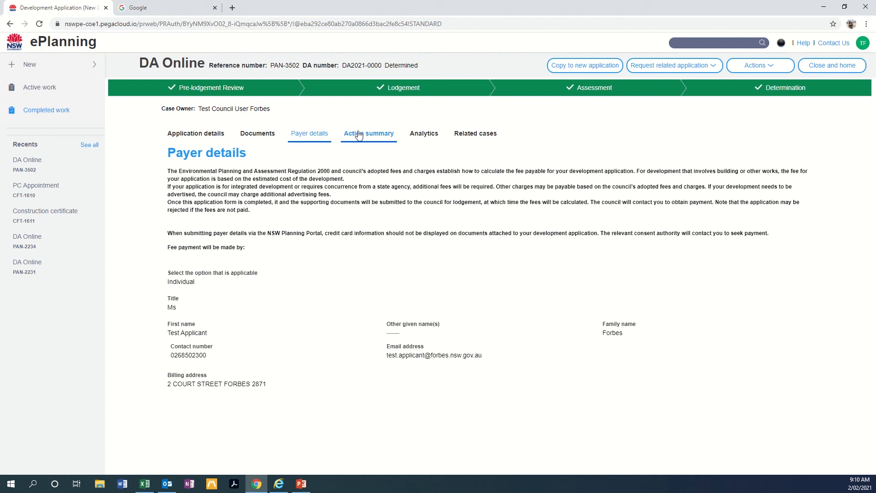
Step: Browse PAN-3502's Action summary history and highlight the Resolved-Determined status change
click(368, 133)
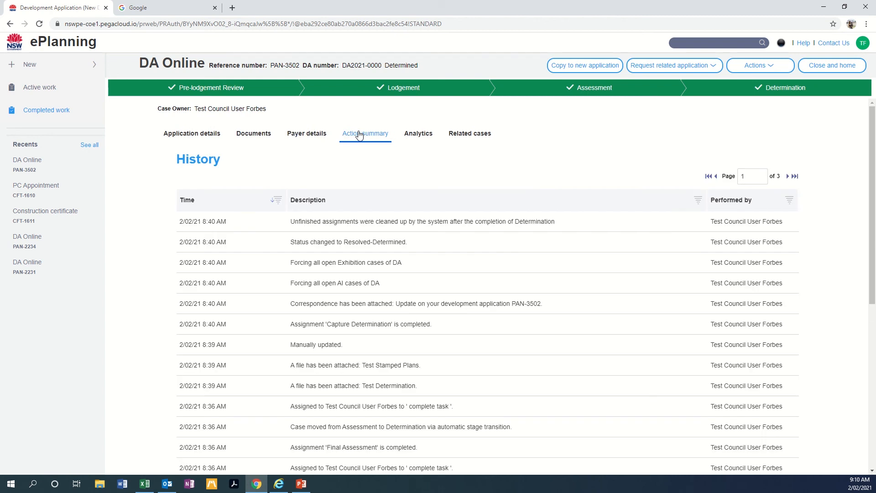
scroll(up, 3)
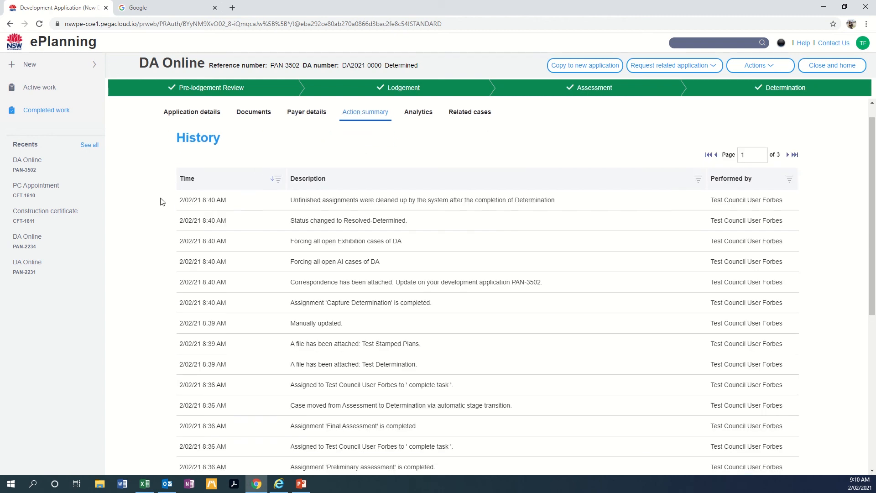
scroll(down, 3)
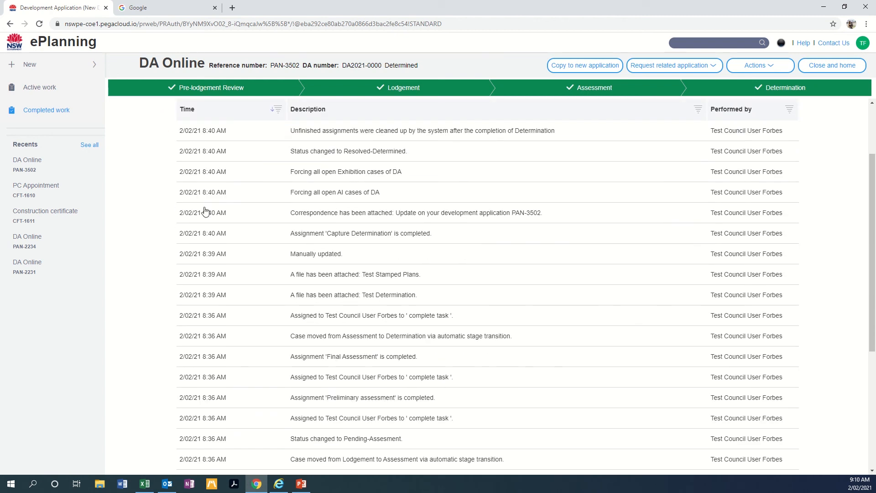
double_click(348, 151)
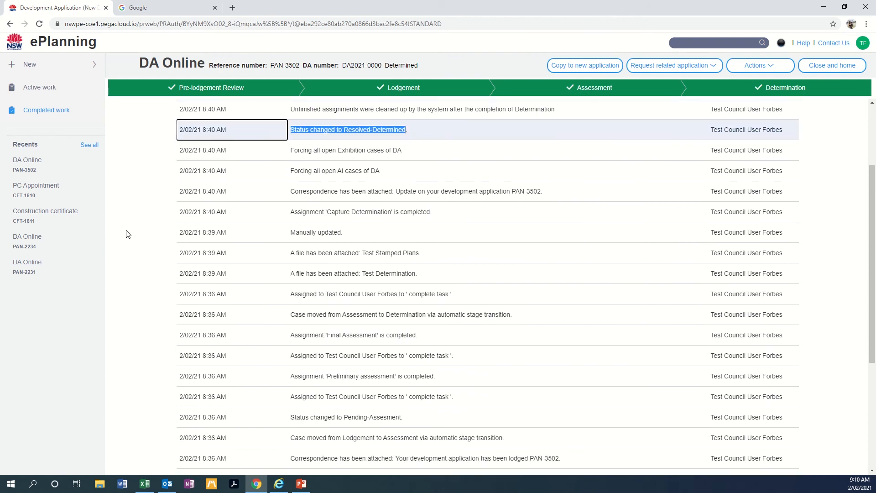
scroll(down, 3)
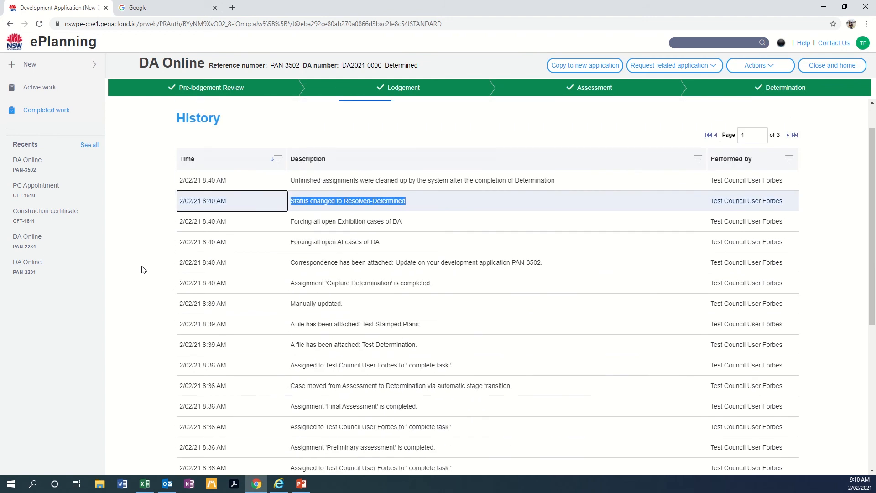
click(365, 133)
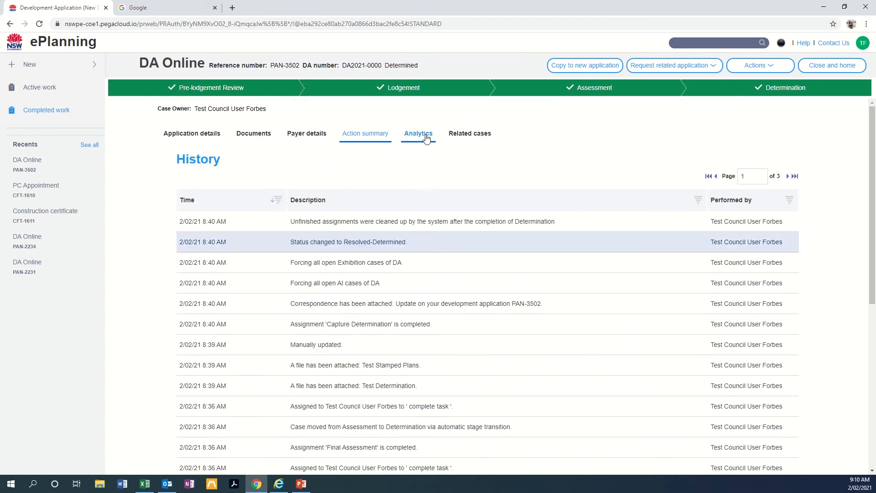
Step: View PAN-3502's Analytics milestone timeline, then its Related cases list
click(418, 132)
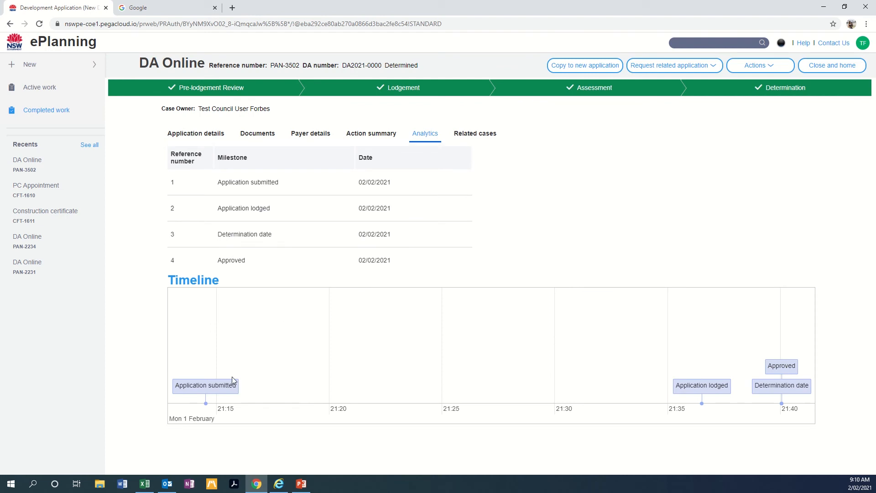
mouse_move(716, 402)
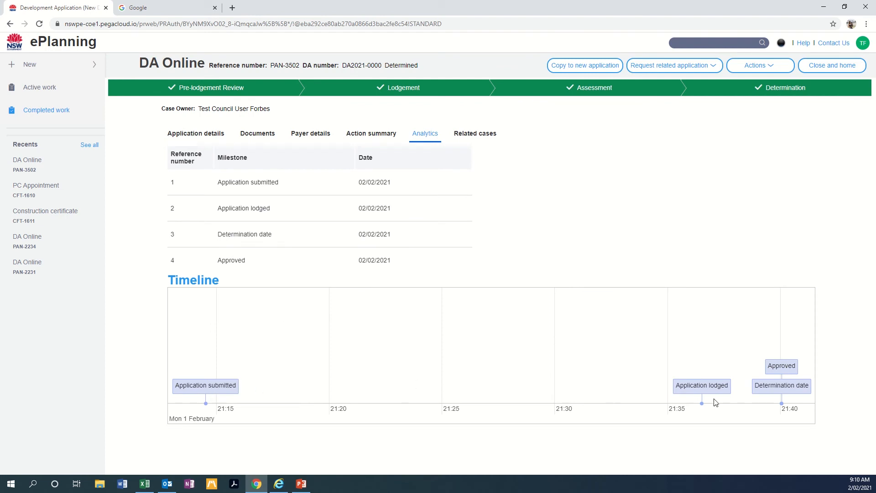
mouse_move(785, 401)
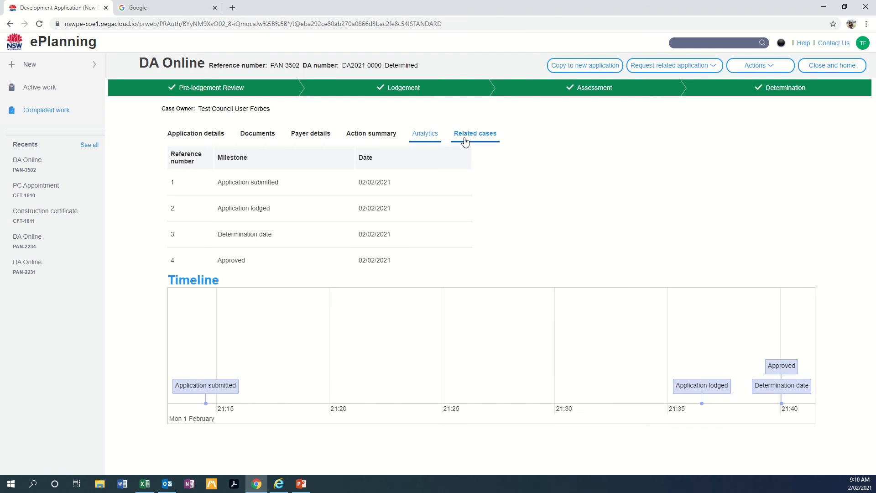
click(476, 133)
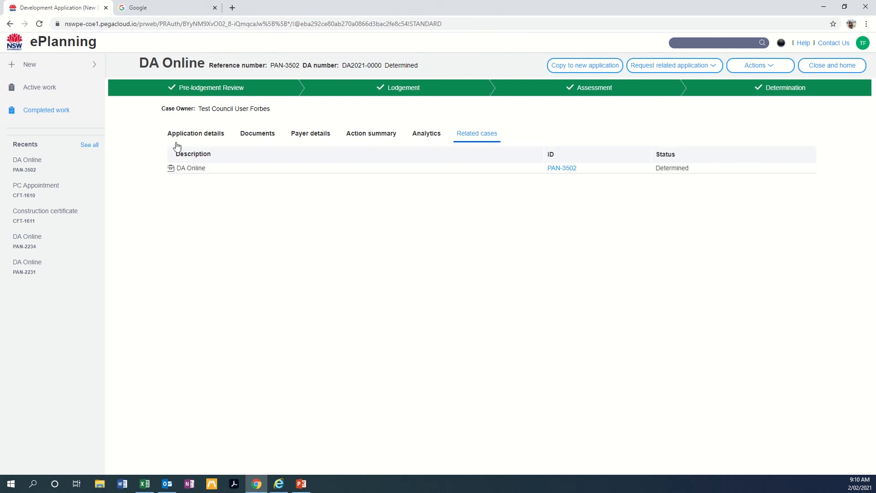
Step: Return to PAN-3502's details and list related-application options: certificate, S.68, Roads Act
click(195, 133)
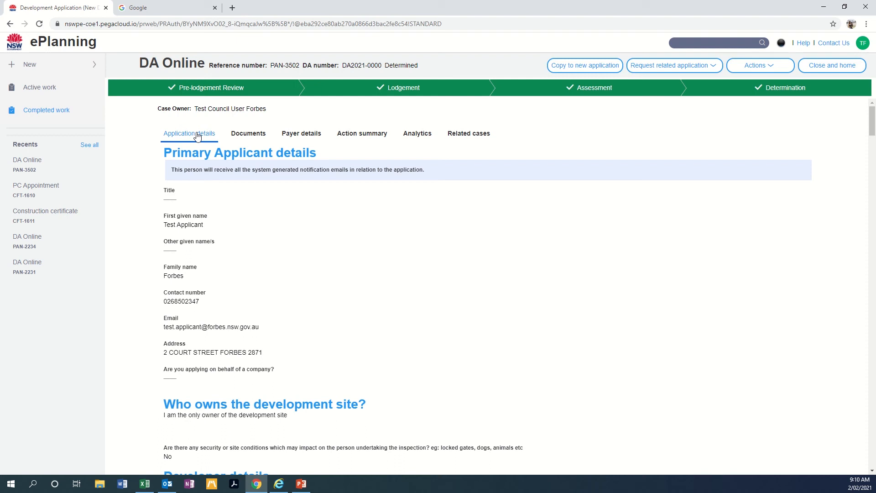
mouse_move(712, 78)
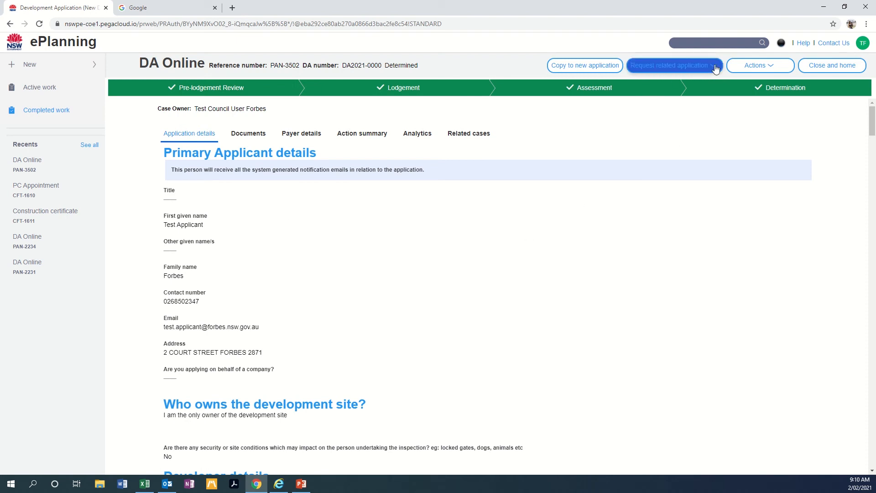
click(670, 65)
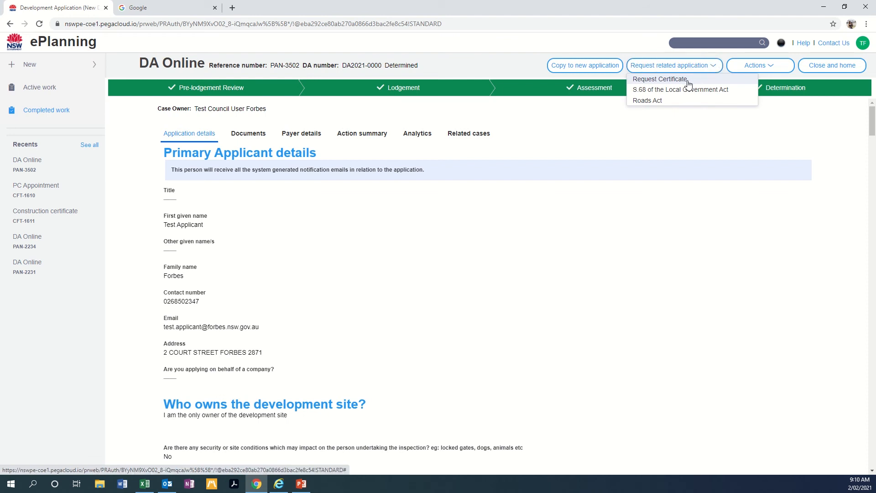
mouse_move(688, 104)
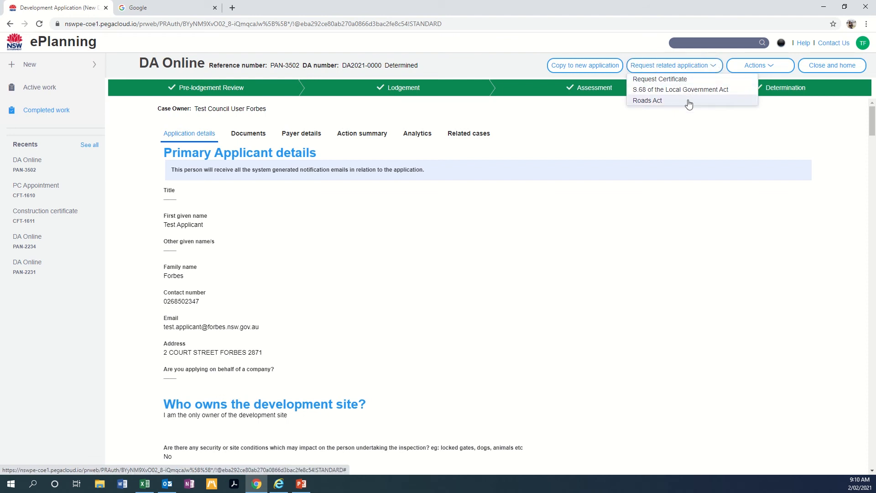
mouse_move(675, 79)
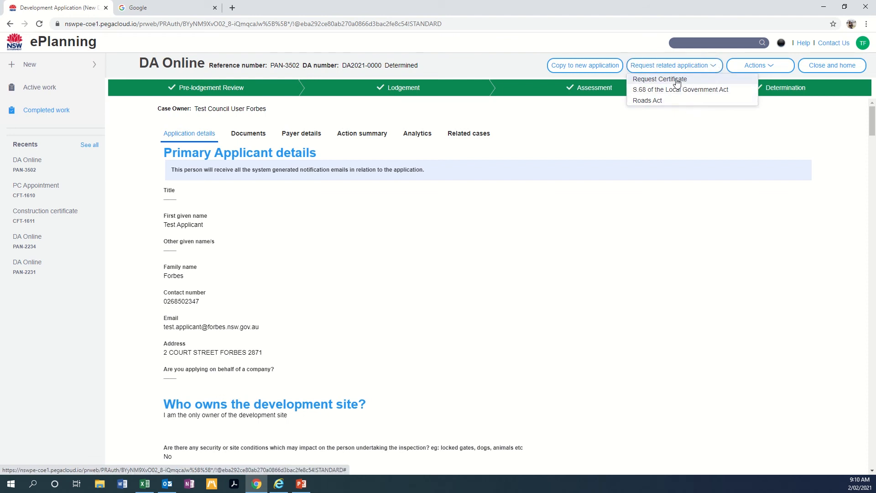
Step: Start a Request Certificate form prefilled with PAN-3502 and 2 Court Street, Forbes, and review it
click(658, 79)
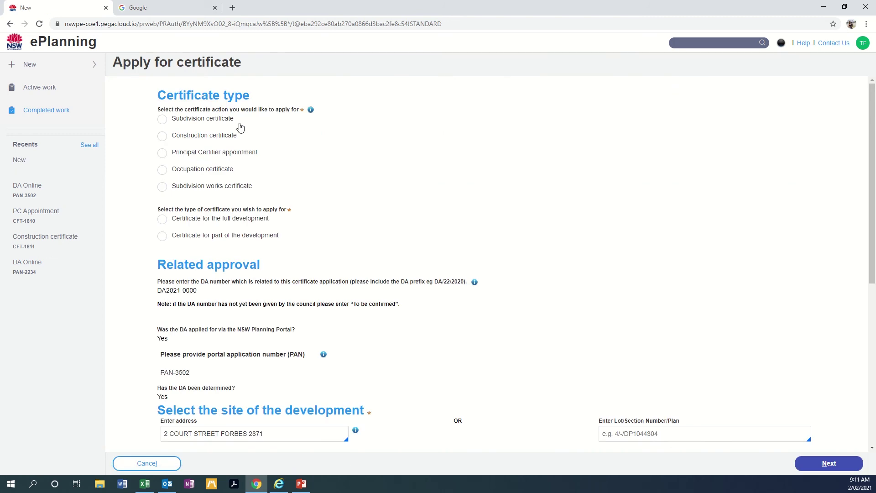
mouse_move(274, 144)
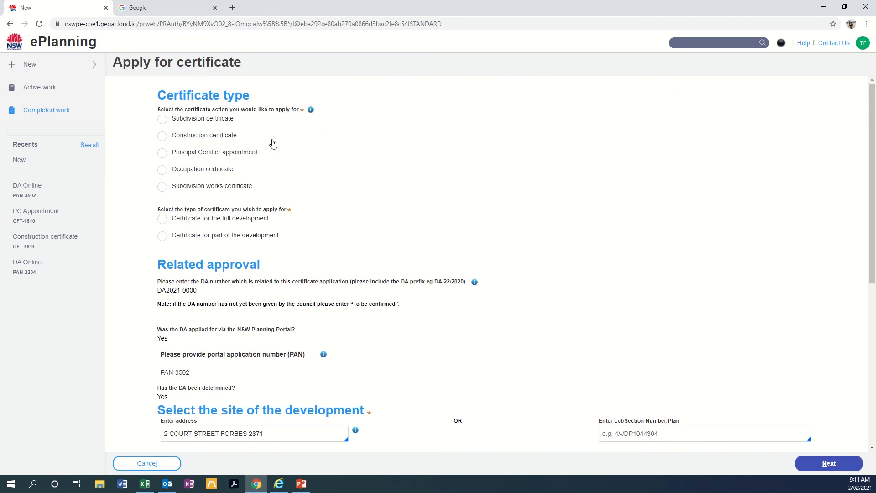
mouse_move(256, 177)
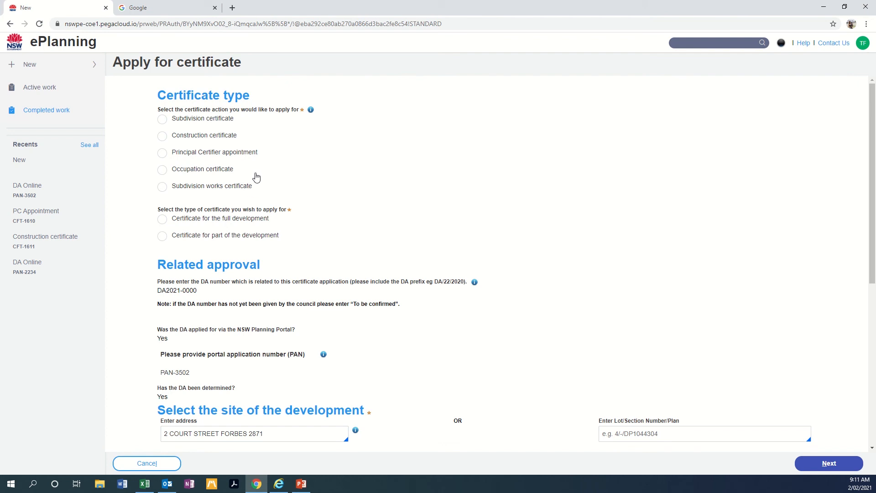
mouse_move(226, 229)
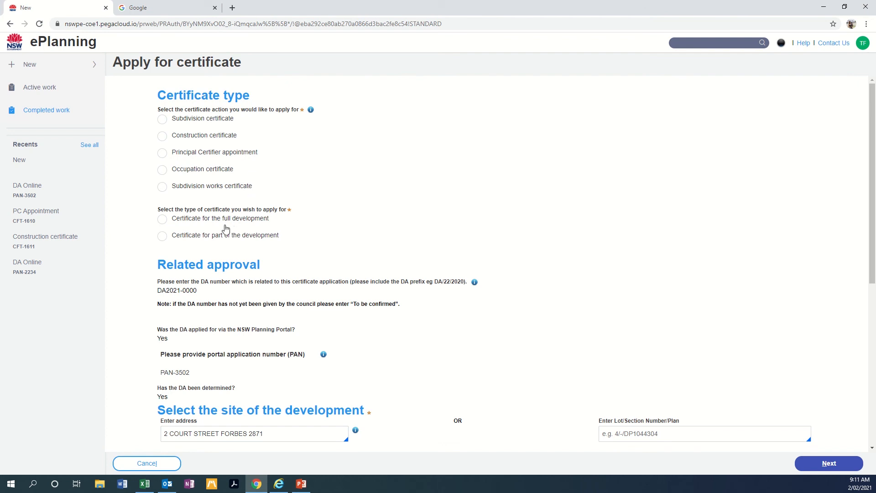
mouse_move(346, 264)
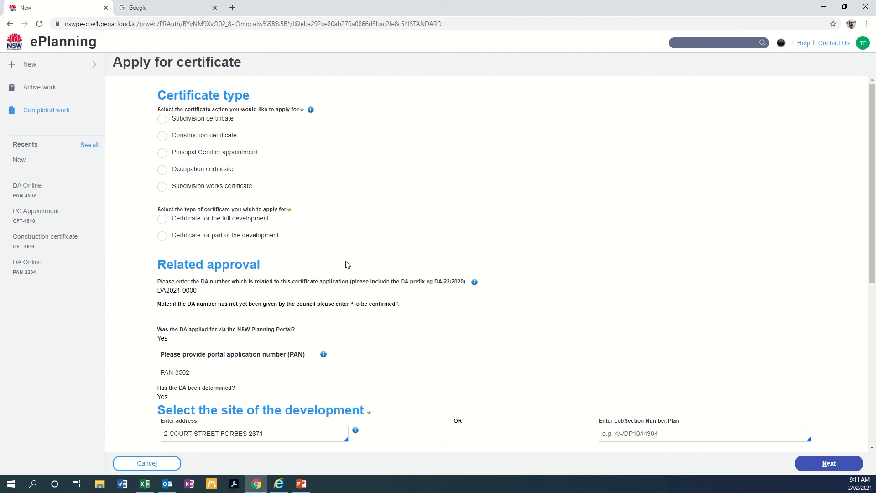
scroll(down, 3)
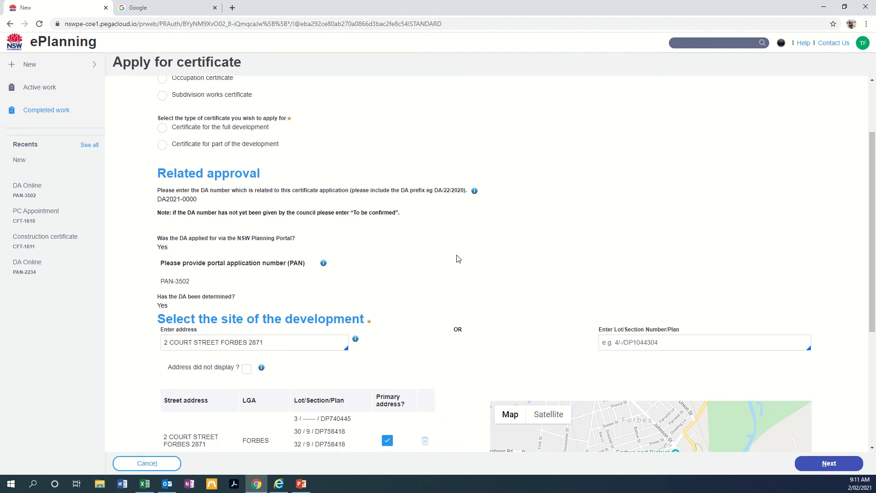
mouse_move(267, 281)
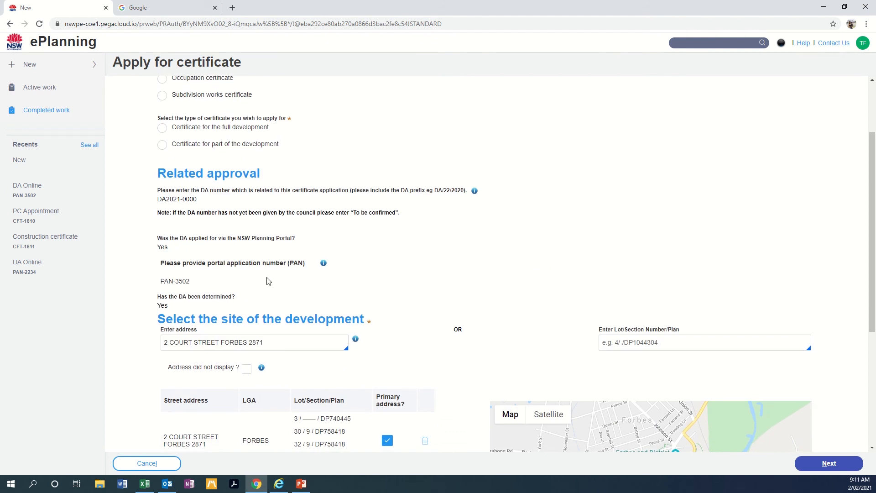
scroll(down, 3)
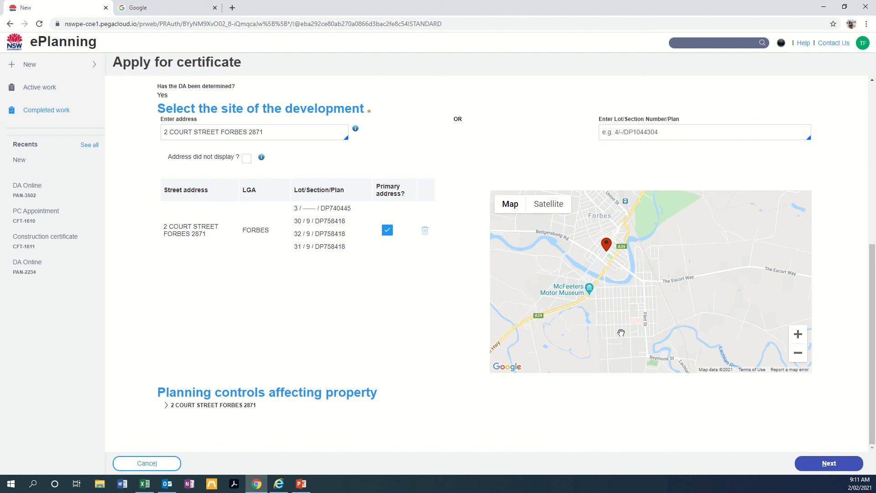
mouse_move(849, 369)
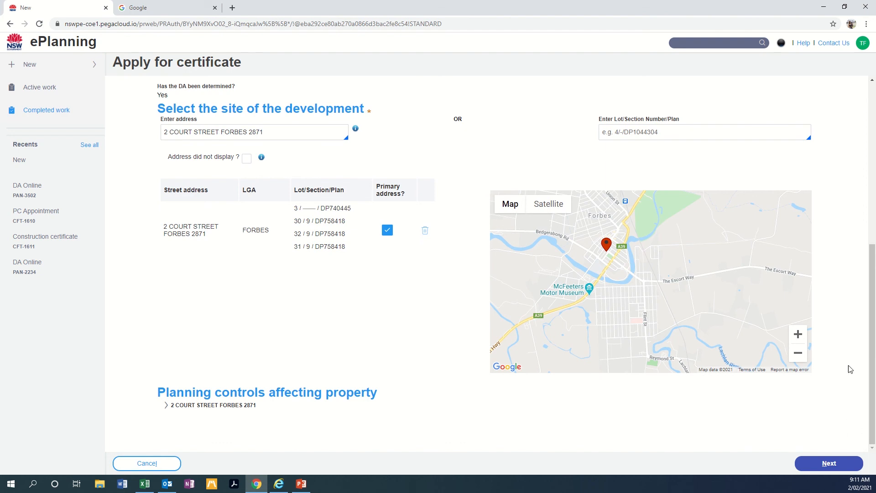
scroll(up, 3)
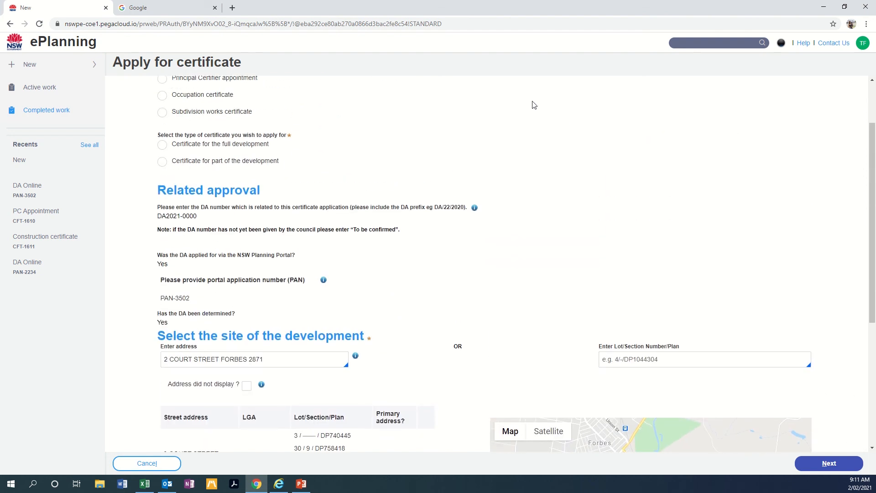
scroll(up, 3)
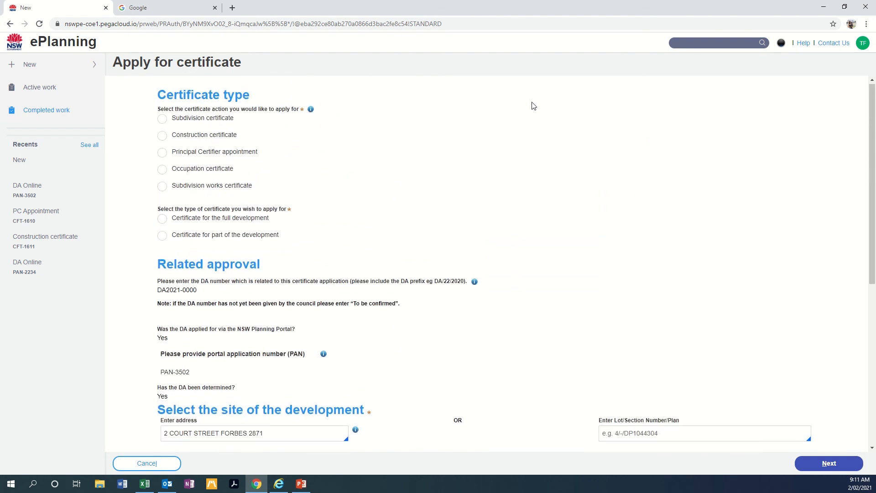
mouse_move(863, 42)
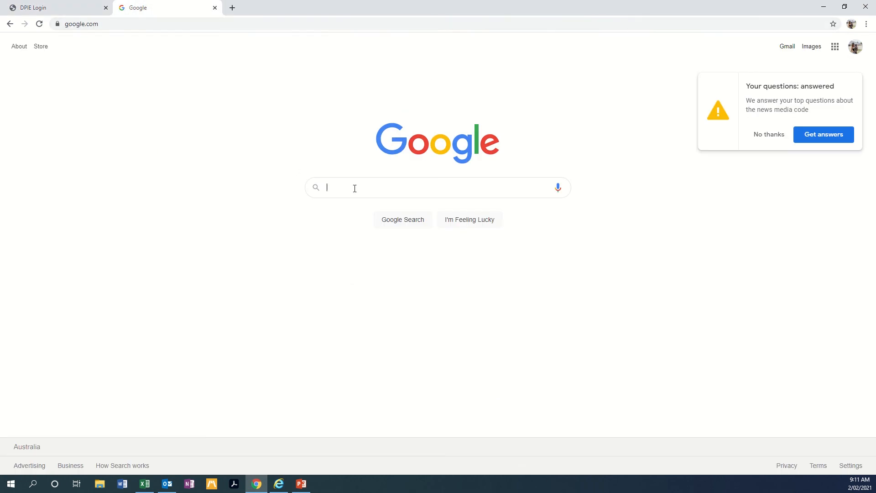
Step: Search Google for 'Planning Portal DA Tracker'
text(Planning OP)
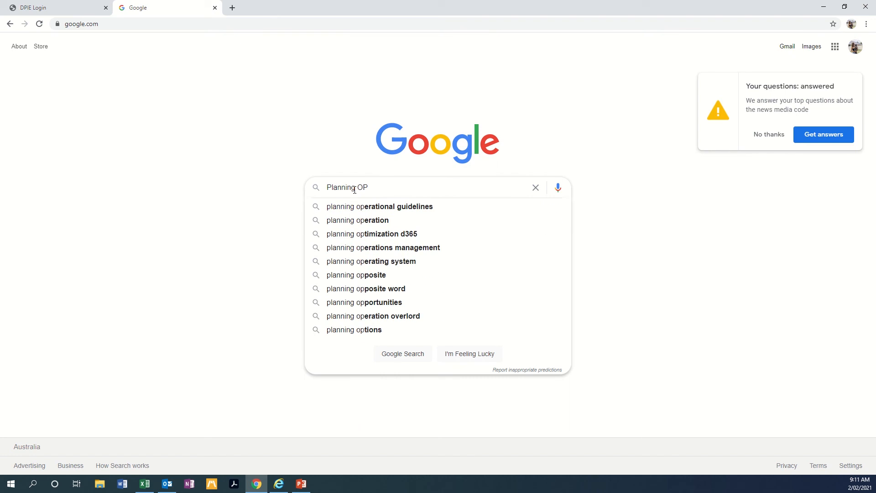
text(rtal D)
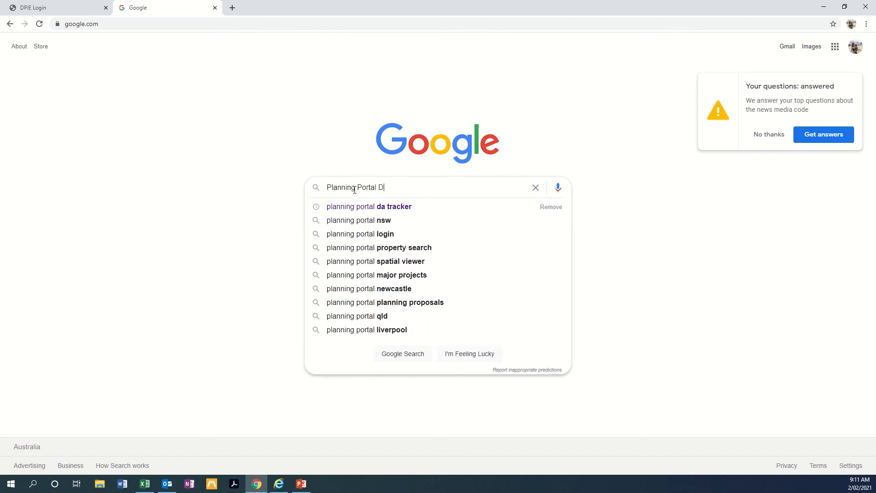
text(A Tracker)
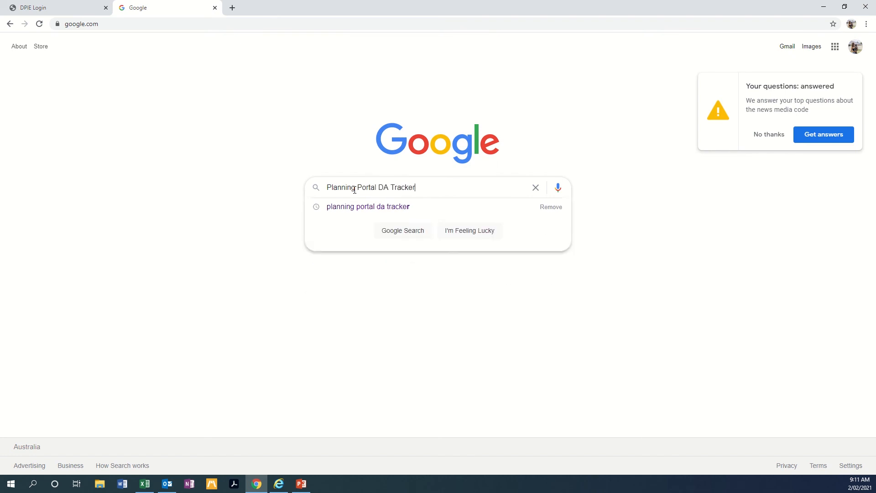
key(Return)
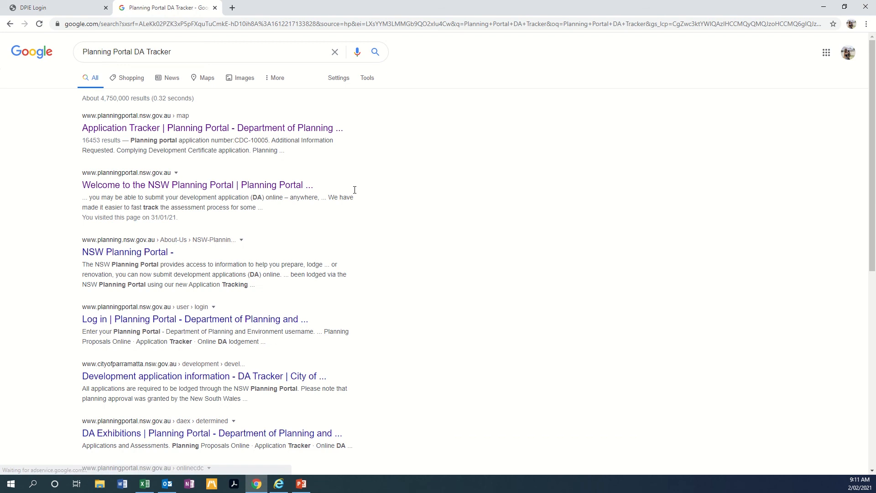
mouse_move(158, 128)
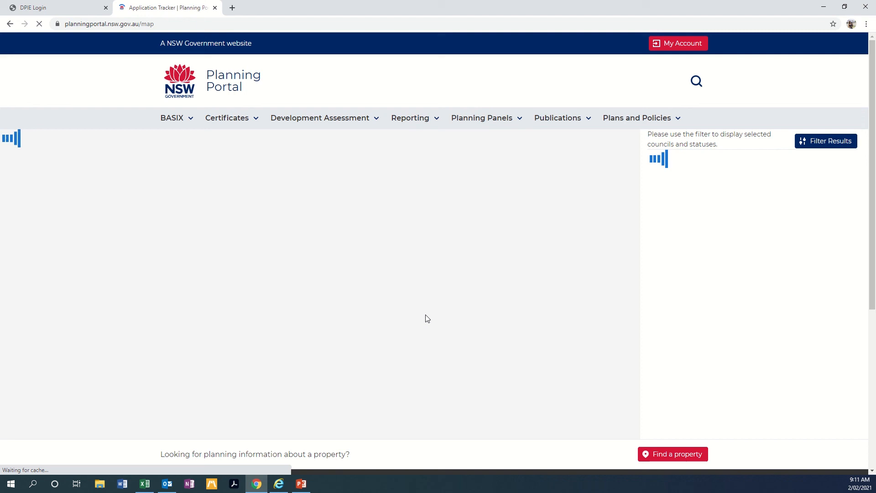
mouse_move(448, 311)
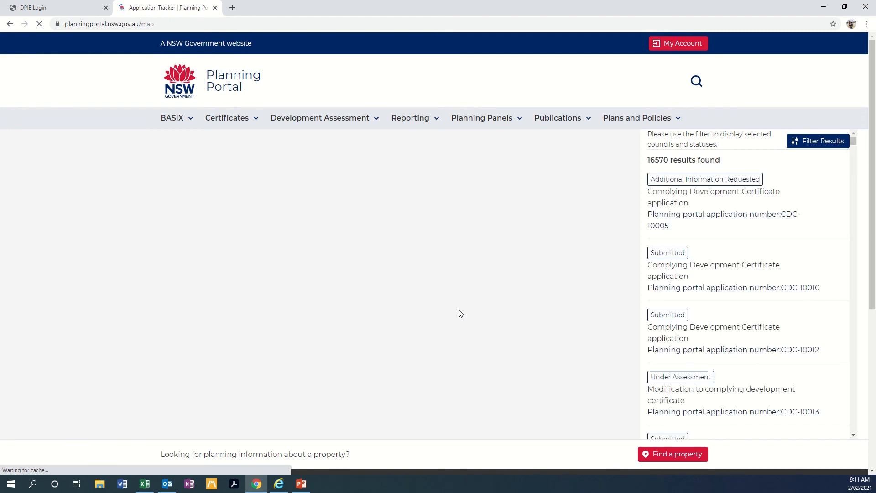
mouse_move(692, 205)
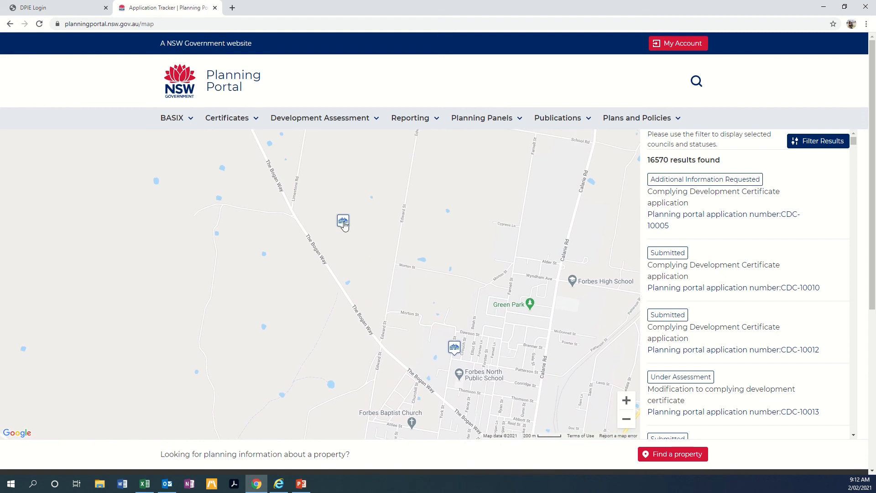
click(342, 221)
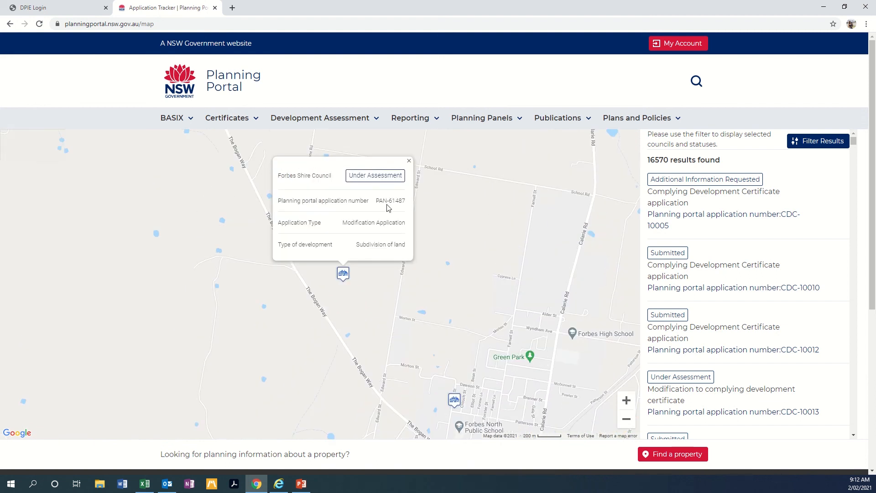
mouse_move(306, 179)
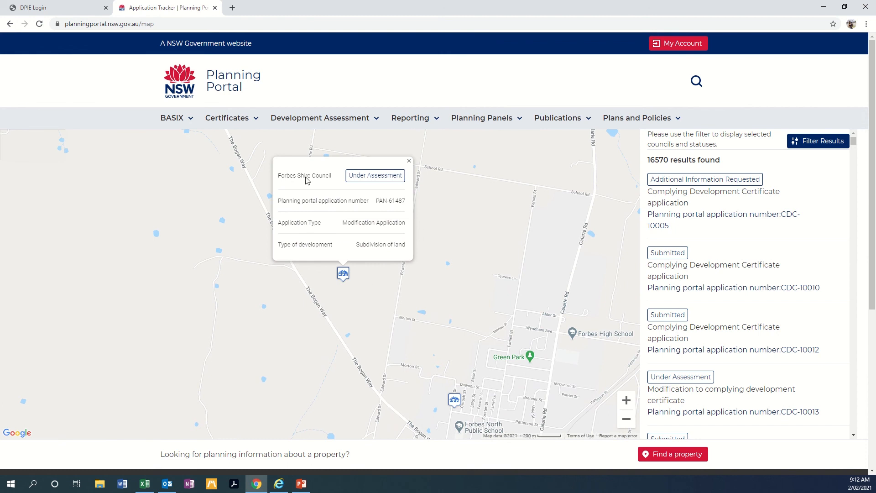
mouse_move(371, 189)
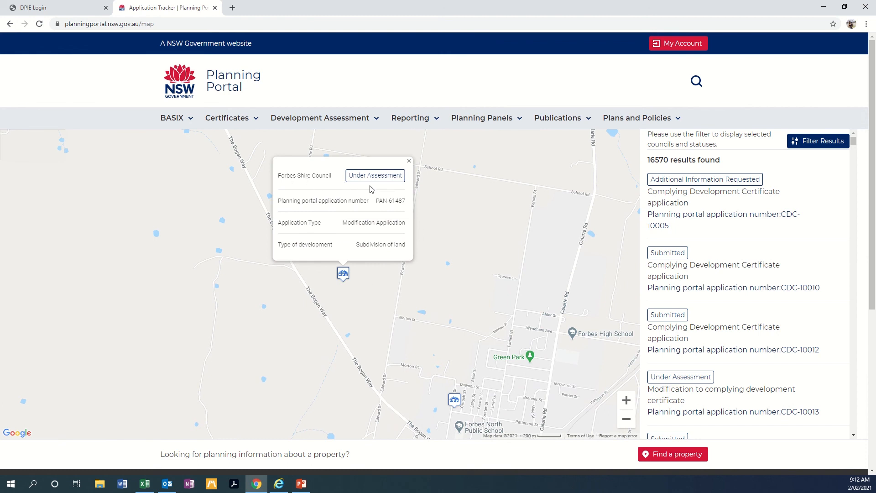
mouse_move(391, 263)
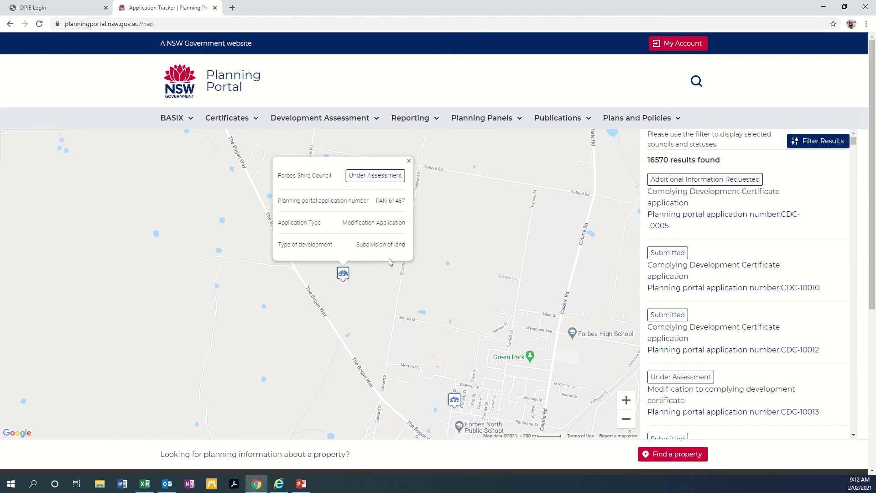
click(408, 161)
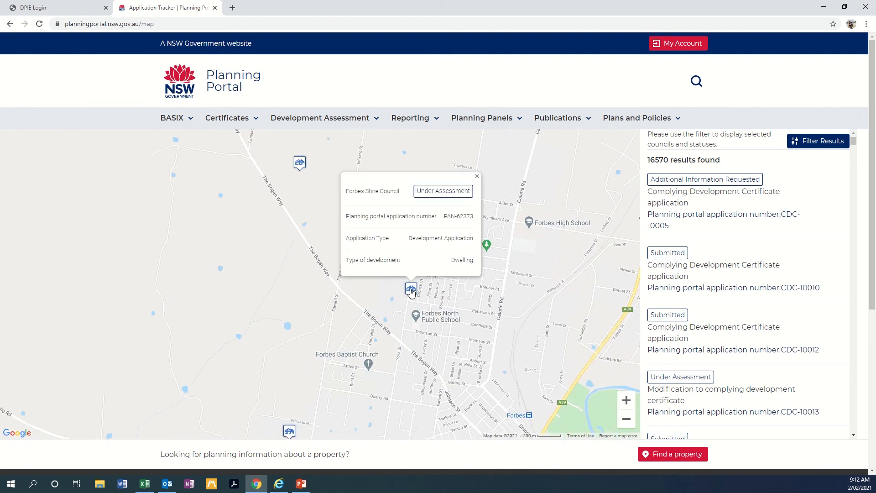
mouse_move(442, 261)
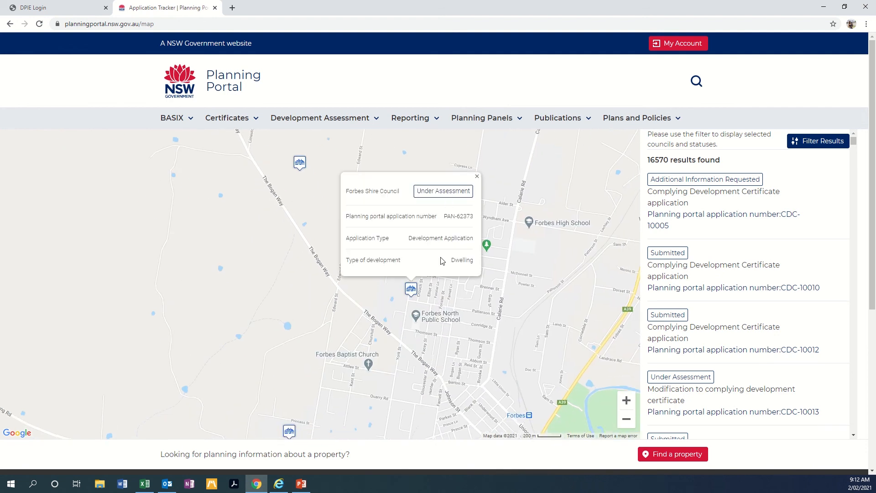
mouse_move(477, 180)
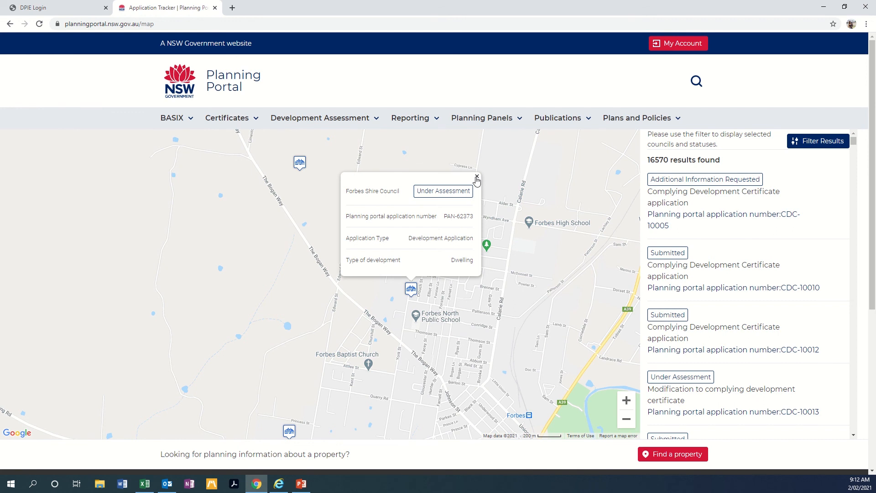
click(475, 178)
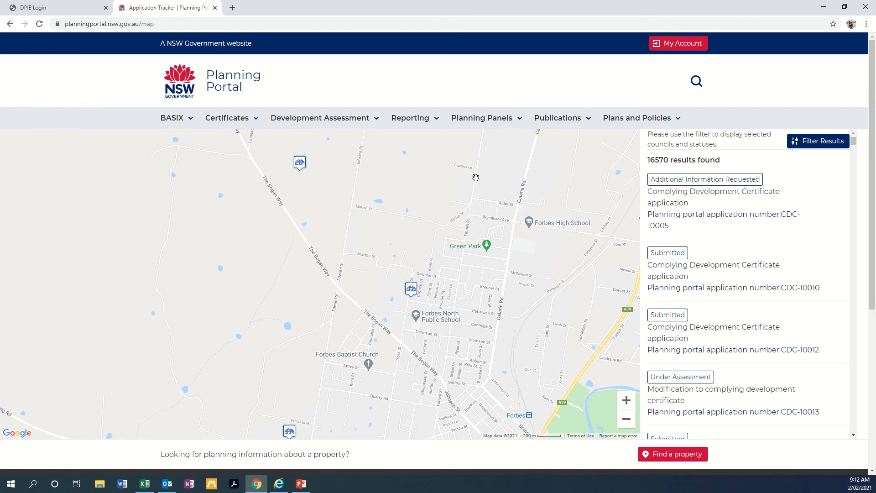
scroll(down, 3)
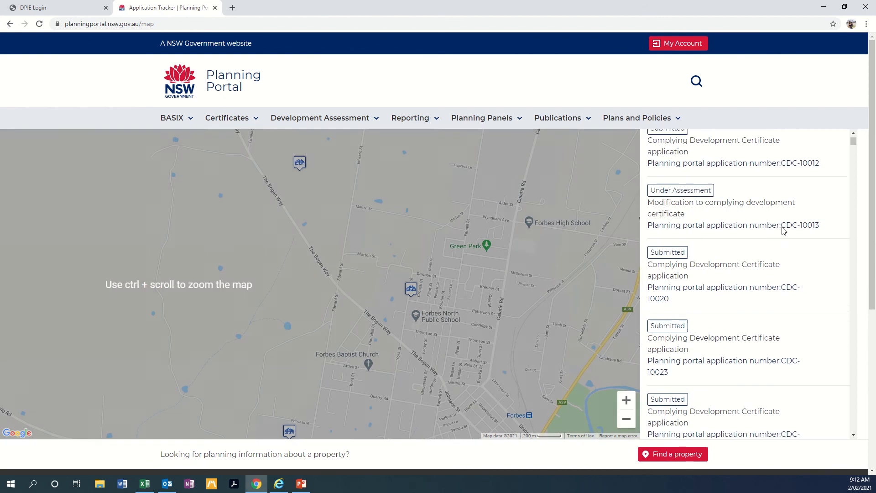
scroll(down, 3)
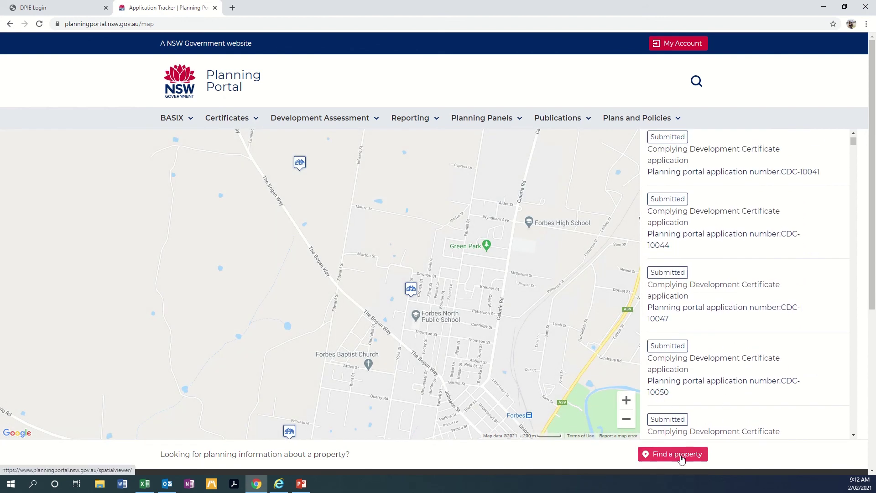
click(672, 453)
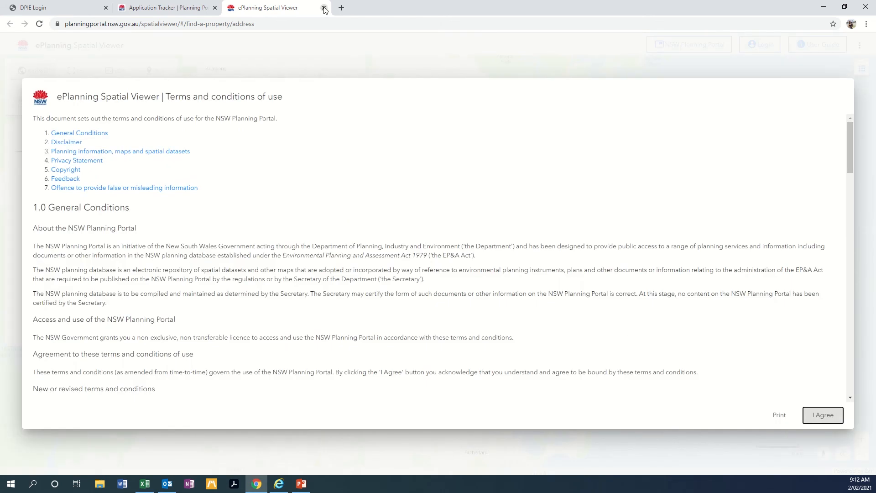
click(324, 7)
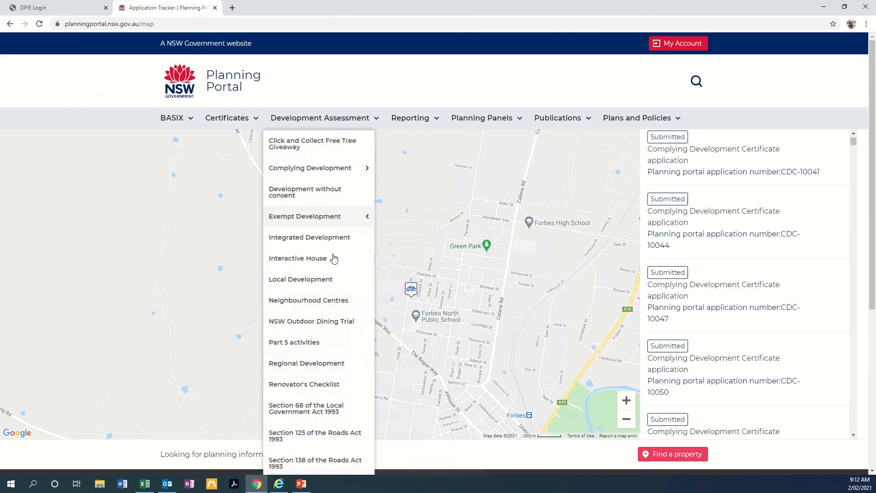